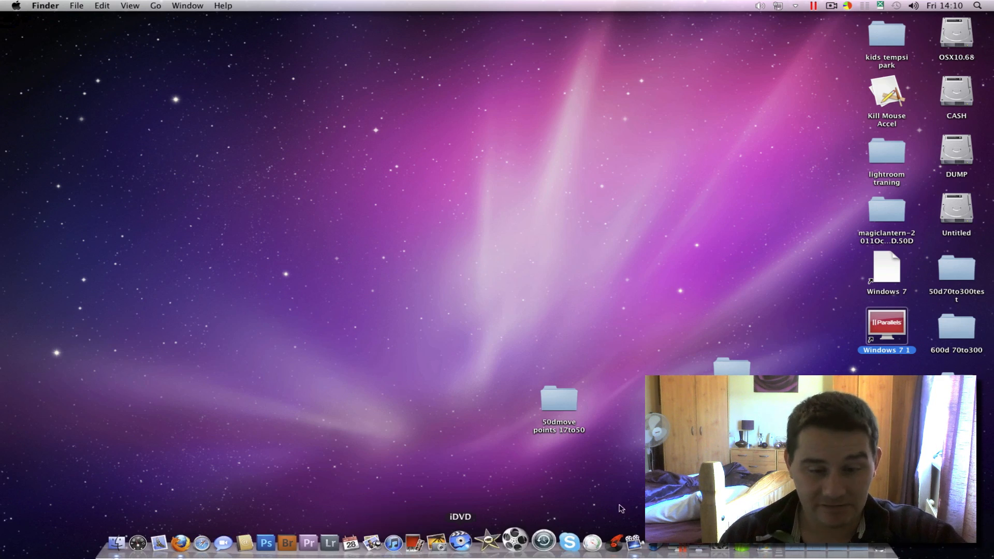
{"action": "mouse_move", "coordinate": [636, 323]}
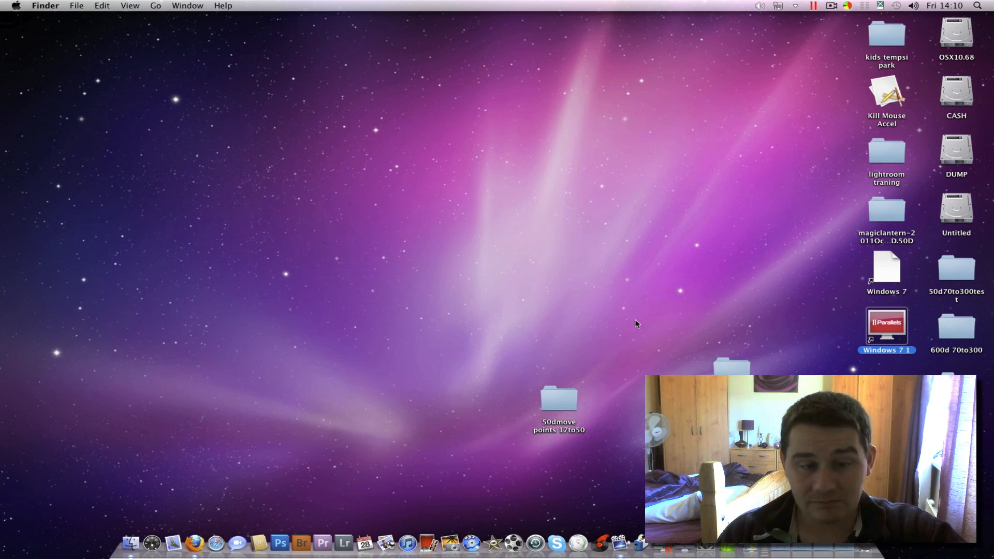
{"action": "mouse_move", "coordinate": [774, 74]}
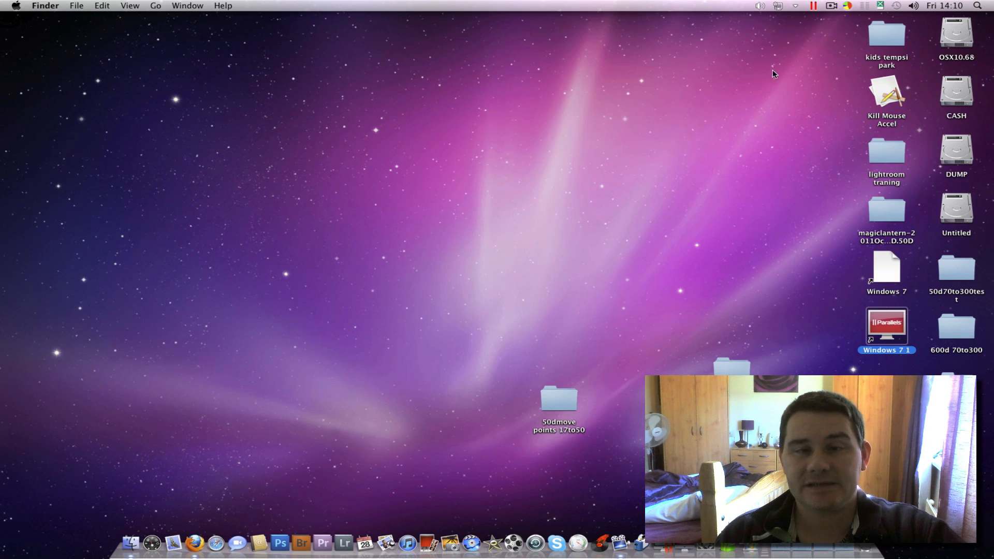
Show the Windows 7 Start menu on the Mac desktop from the Parallels menu-bar icon.
{"action": "left_click", "coordinate": [814, 5]}
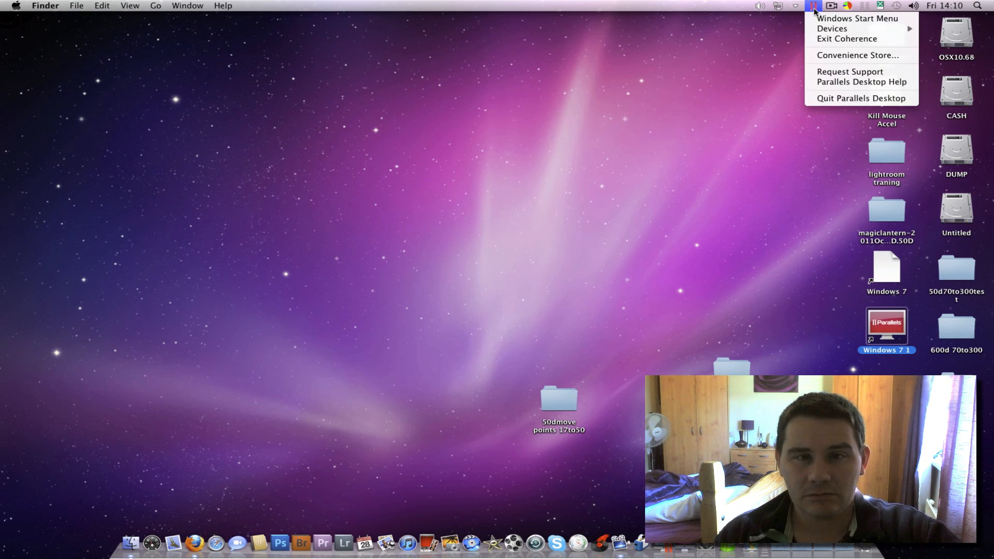
{"action": "mouse_move", "coordinate": [857, 19]}
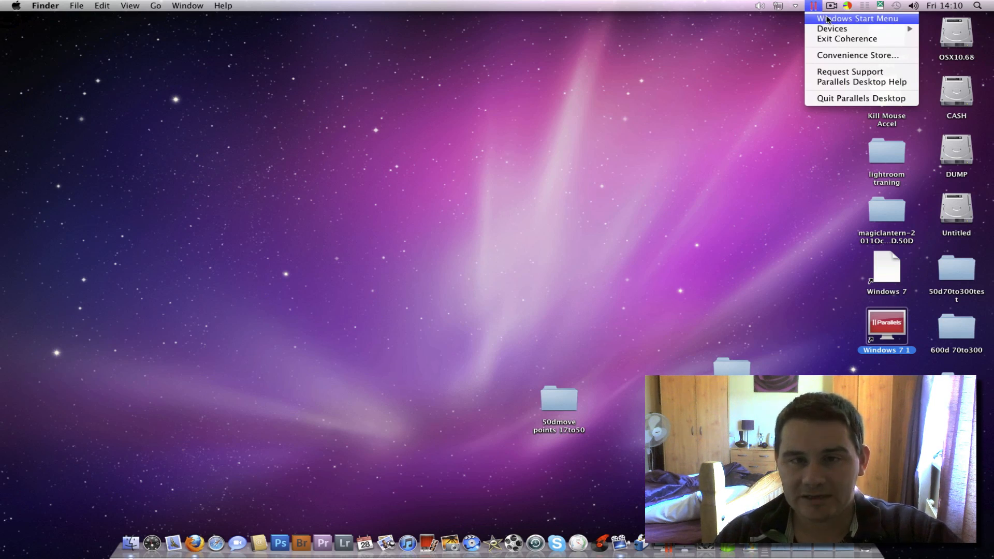
{"action": "left_click", "coordinate": [857, 18]}
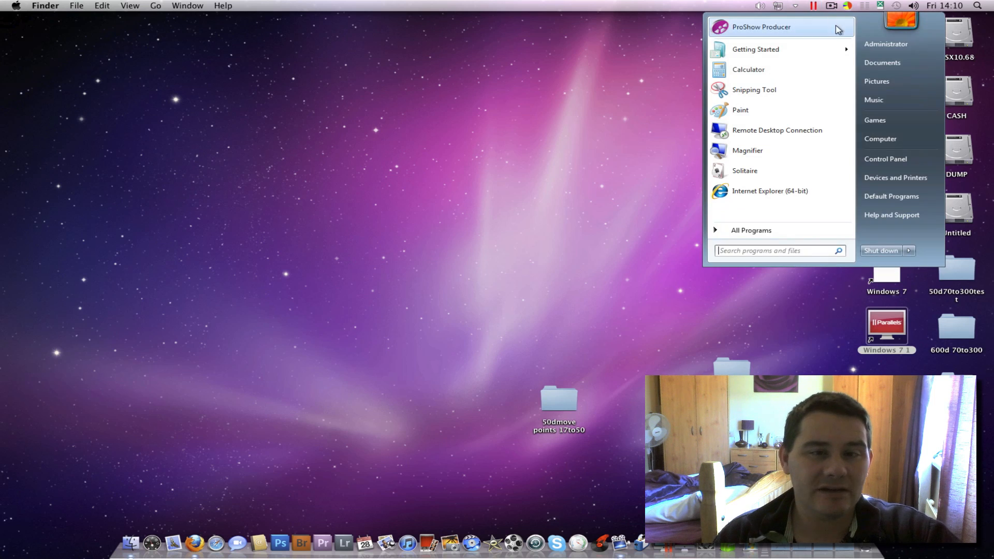
{"action": "mouse_move", "coordinate": [882, 62]}
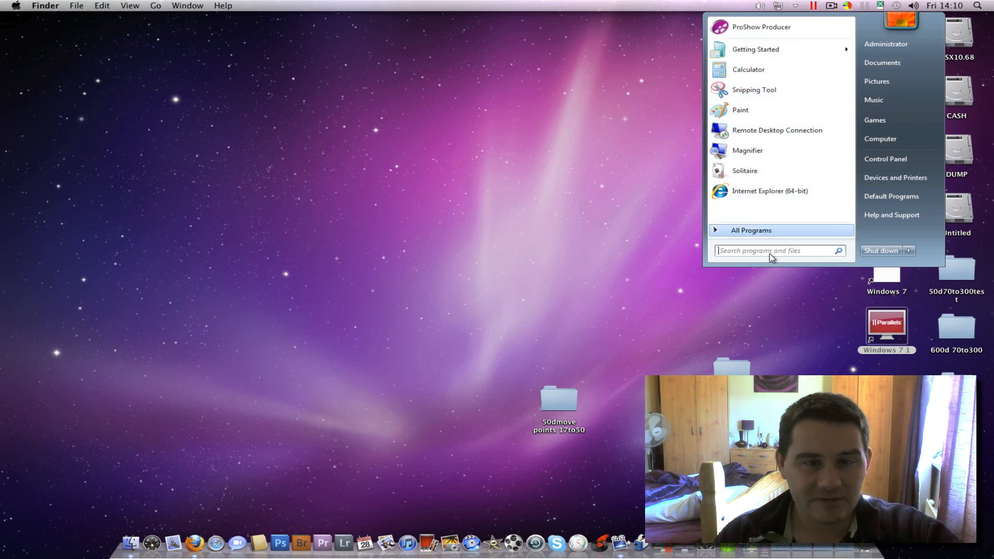
{"action": "mouse_move", "coordinate": [760, 26]}
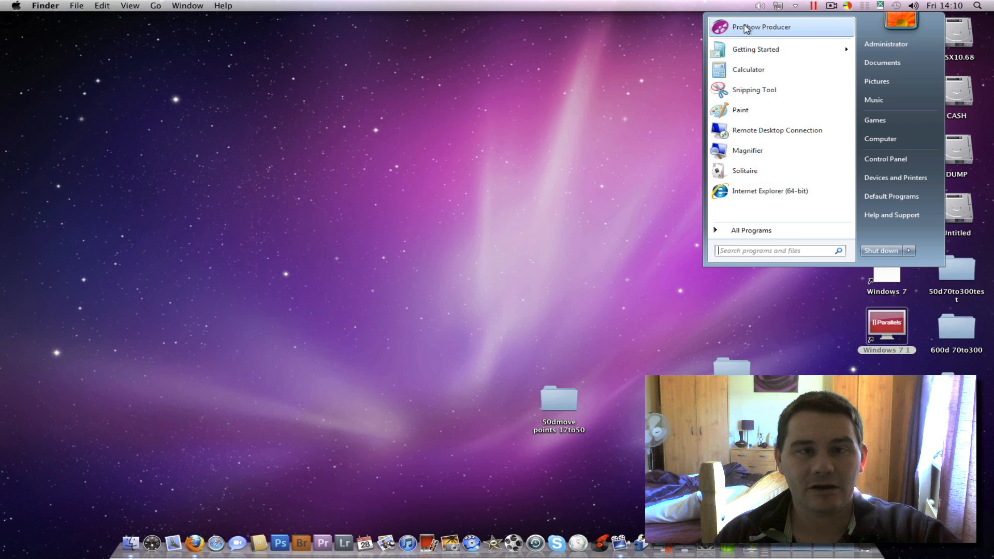
Launch ProShow Producer from the Windows Start menu, then close its window.
{"action": "left_click", "coordinate": [760, 26]}
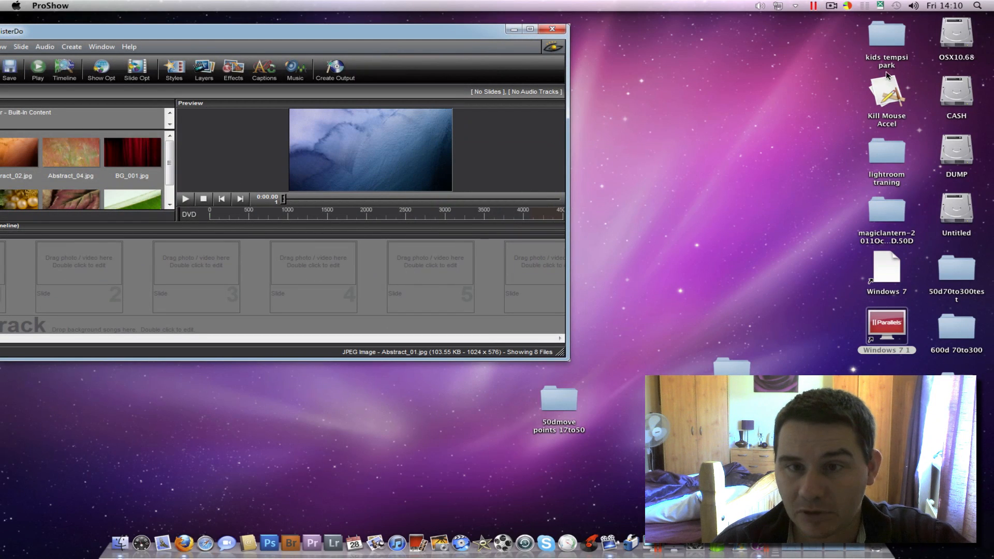
{"action": "mouse_move", "coordinate": [314, 541]}
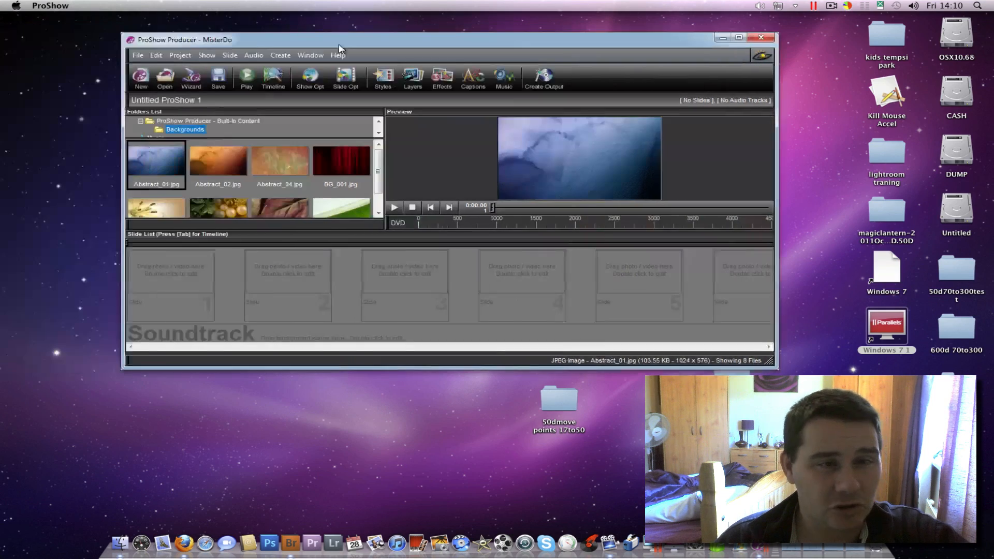
{"action": "left_click", "coordinate": [137, 55]}
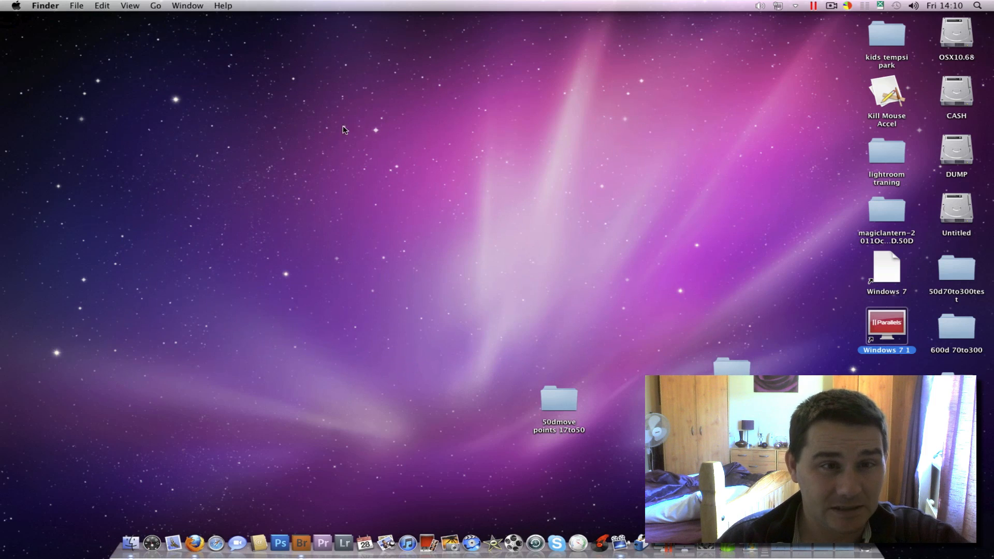
Choose Exit Coherence from the Parallels menu-bar icon so Windows 7 runs windowed.
{"action": "left_click", "coordinate": [816, 5]}
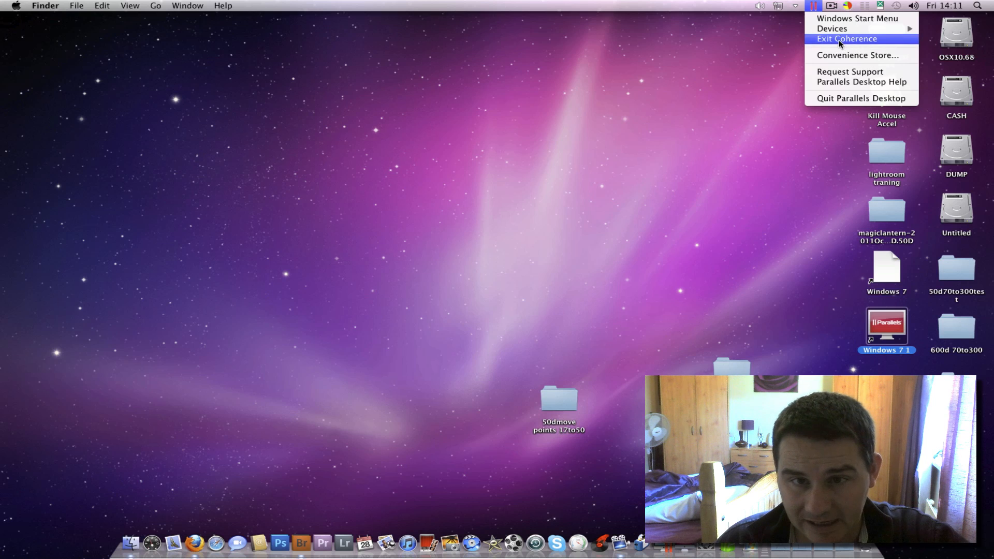
{"action": "left_click", "coordinate": [847, 39]}
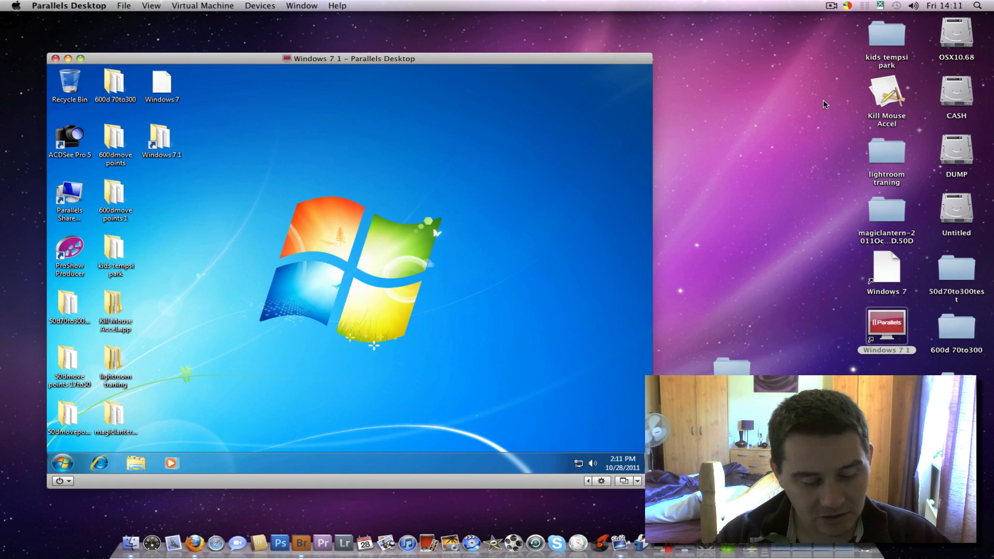
{"action": "mouse_move", "coordinate": [500, 285]}
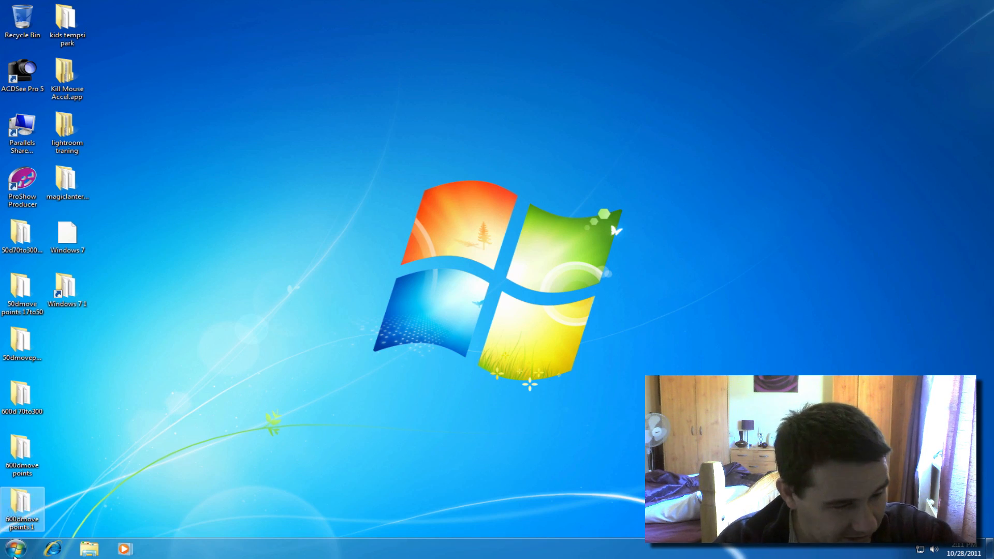
Browse from Computer into Home on 'psf' (Y:), Desktop, then the 'kids tempsi park' folder.
{"action": "left_click", "coordinate": [89, 548]}
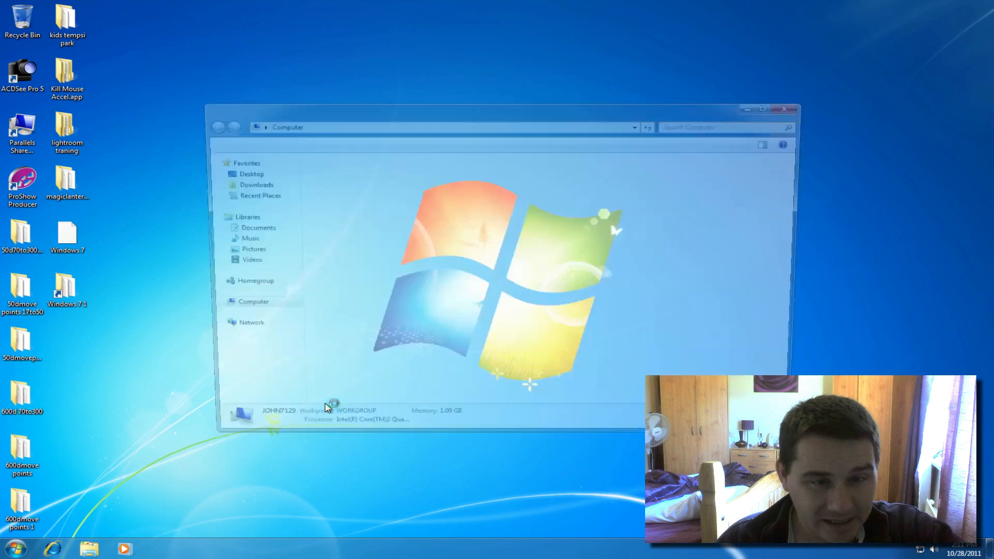
{"action": "left_click", "coordinate": [253, 302]}
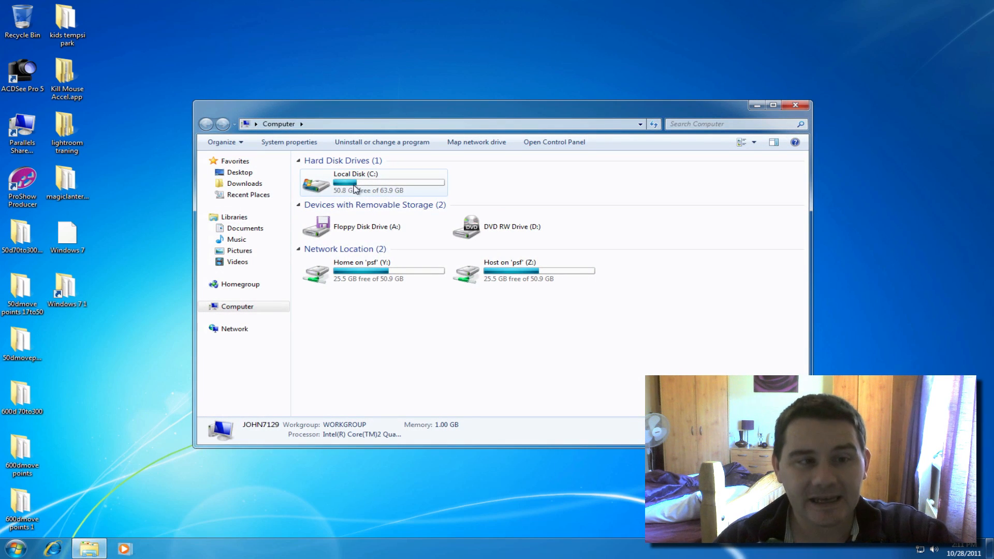
{"action": "mouse_move", "coordinate": [371, 190]}
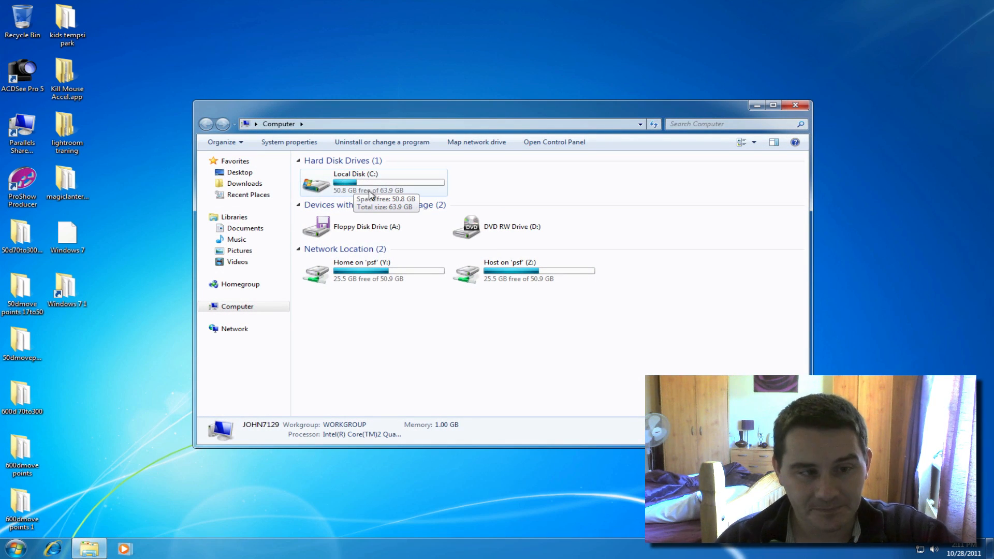
{"action": "mouse_move", "coordinate": [418, 280]}
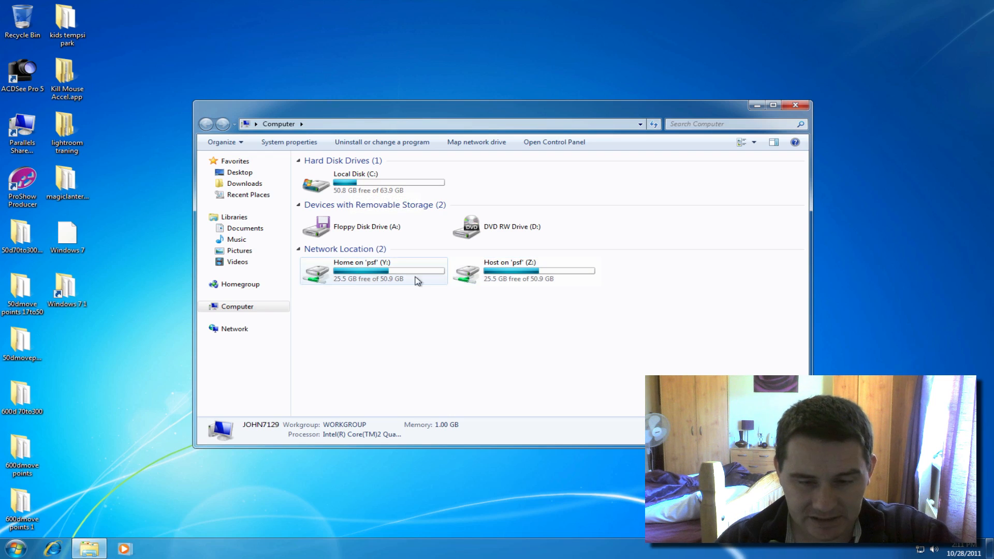
{"action": "left_click", "coordinate": [373, 271]}
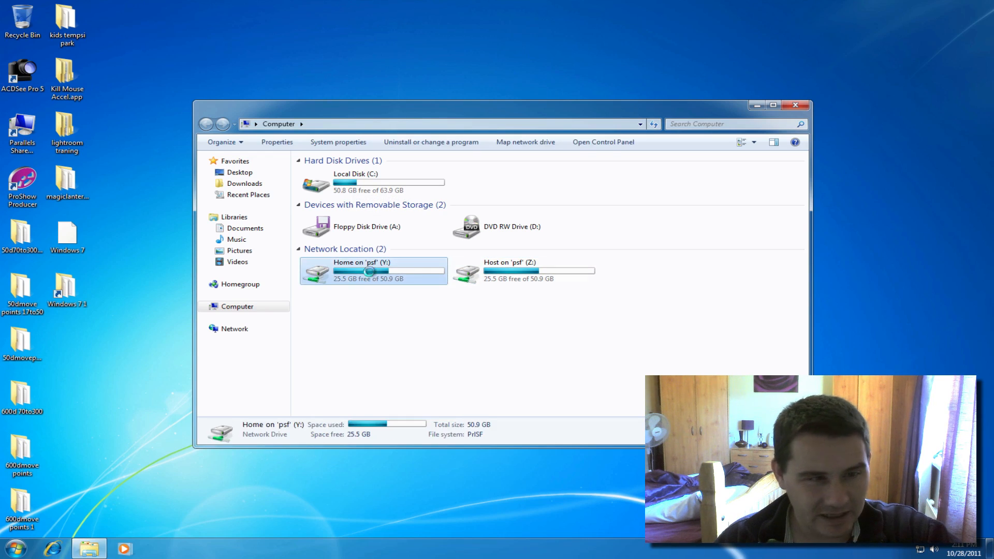
{"action": "double_click", "coordinate": [373, 271]}
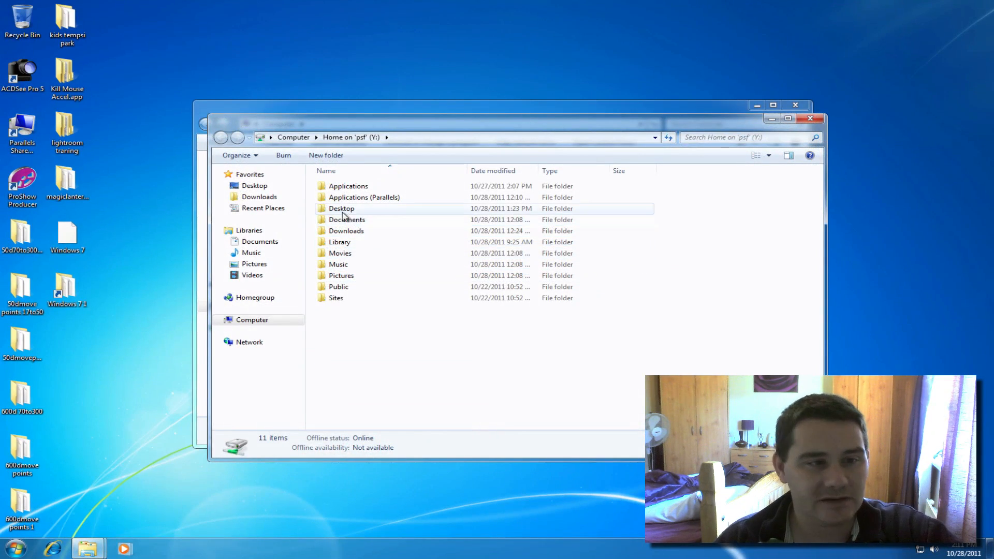
{"action": "double_click", "coordinate": [342, 208]}
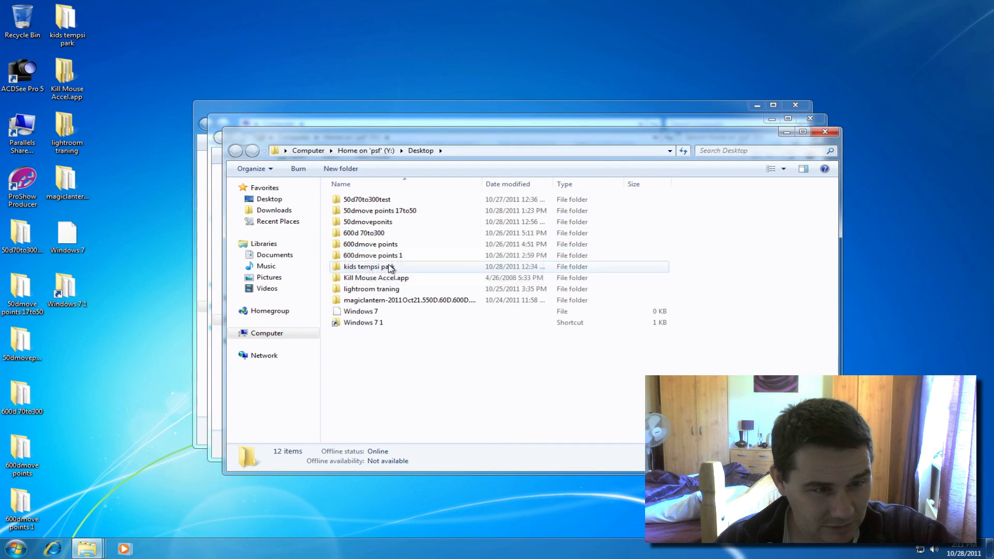
{"action": "double_click", "coordinate": [371, 266]}
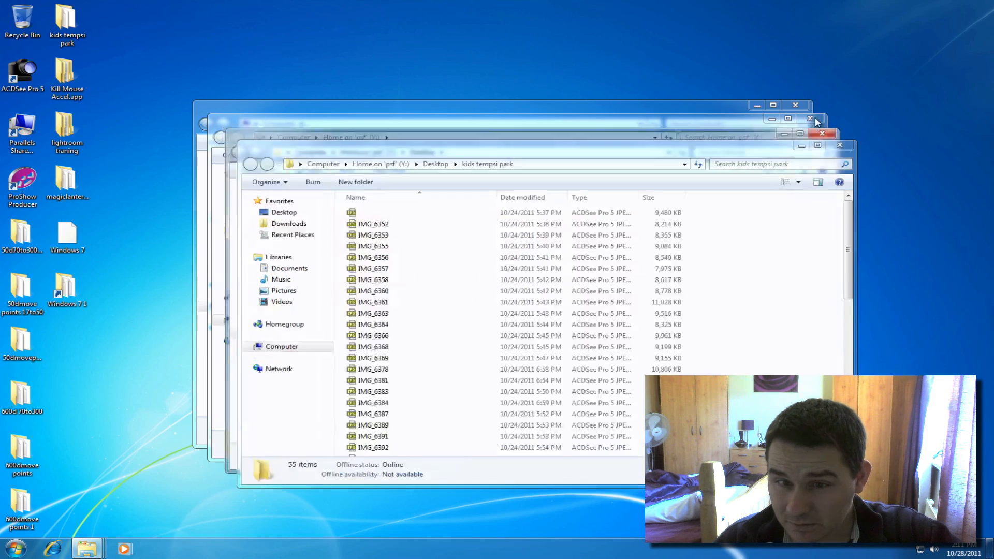
View the red-coat toddler photo in ACDSee Quick View beside the Mac Quick Look preview.
{"action": "left_click", "coordinate": [810, 118]}
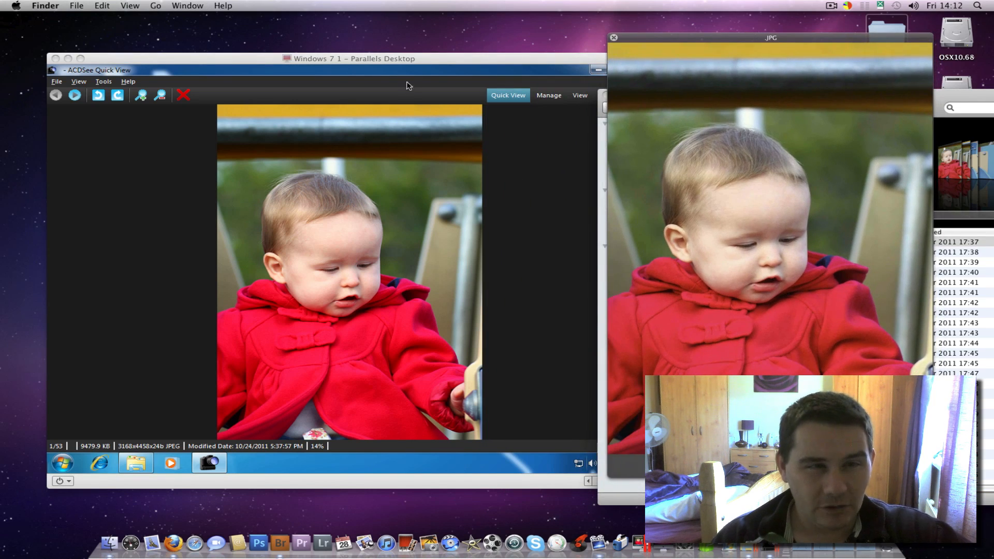
{"action": "left_click", "coordinate": [336, 246]}
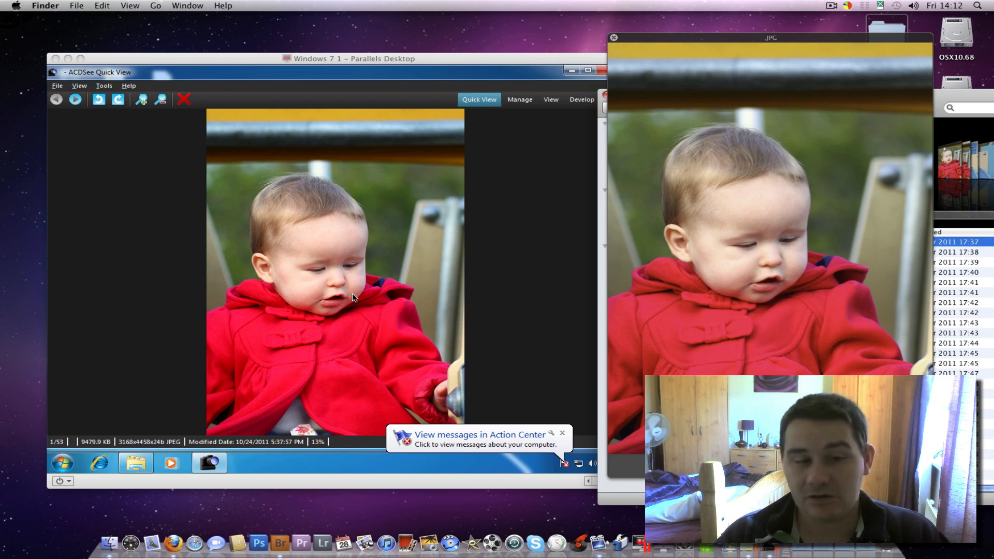
{"action": "mouse_move", "coordinate": [634, 344]}
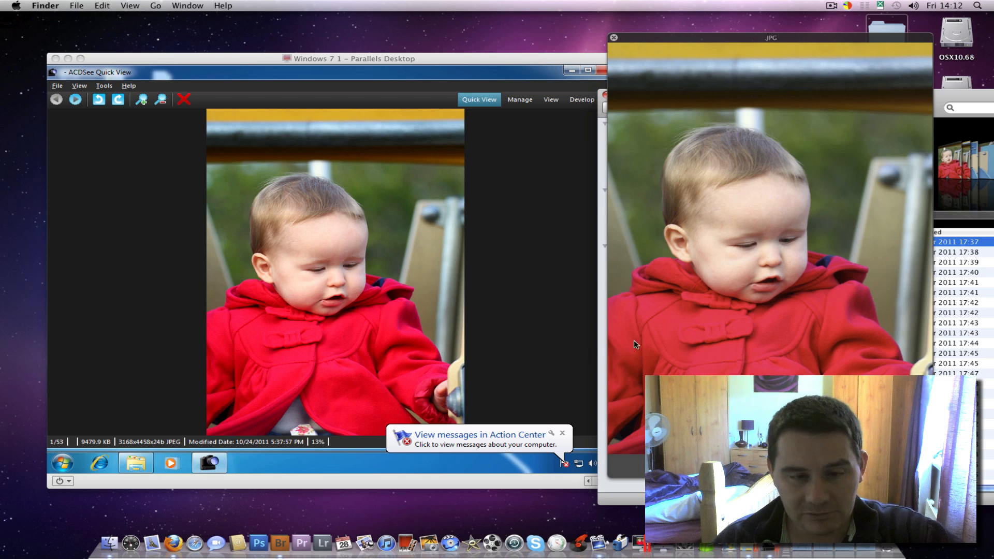
{"action": "mouse_move", "coordinate": [387, 334]}
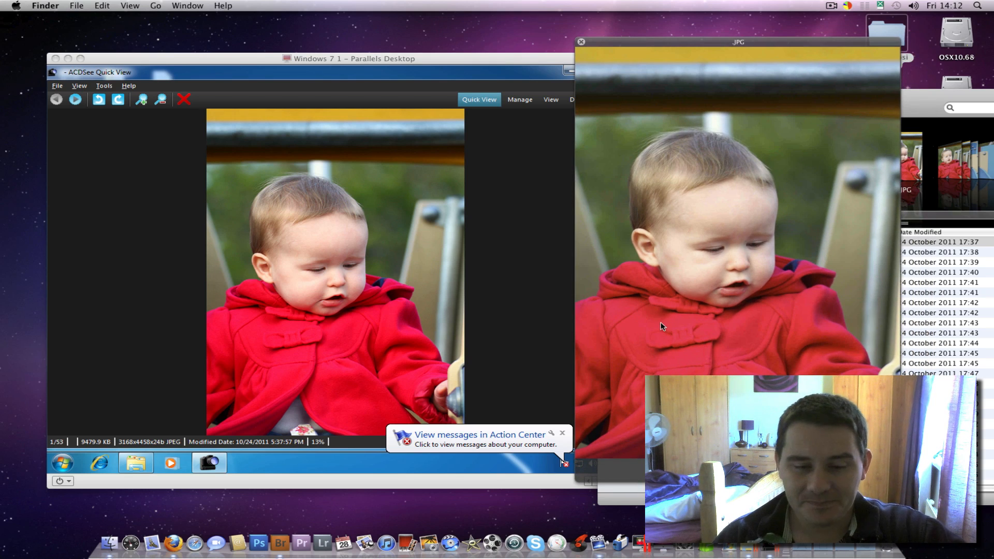
{"action": "mouse_move", "coordinate": [326, 325]}
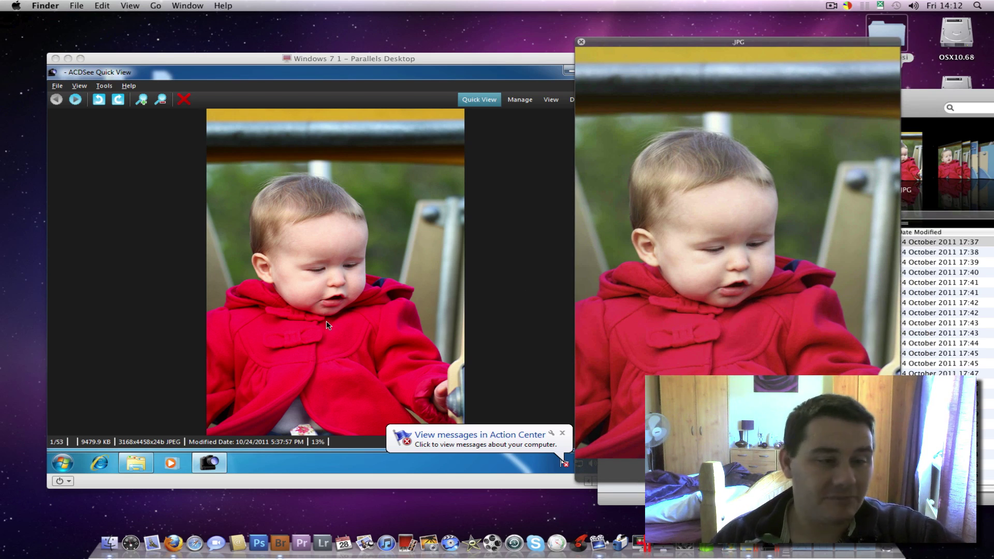
{"action": "mouse_move", "coordinate": [505, 318]}
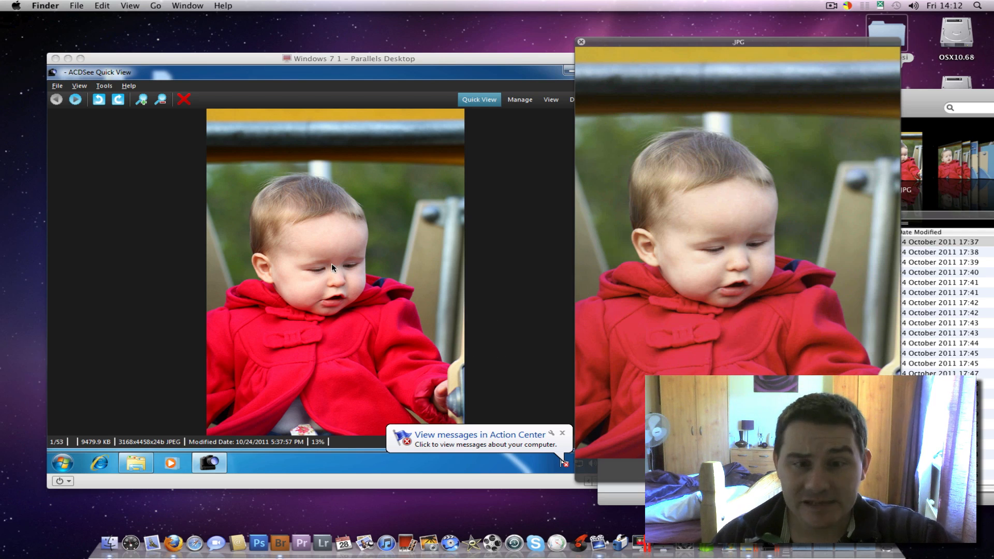
{"action": "mouse_move", "coordinate": [323, 339]}
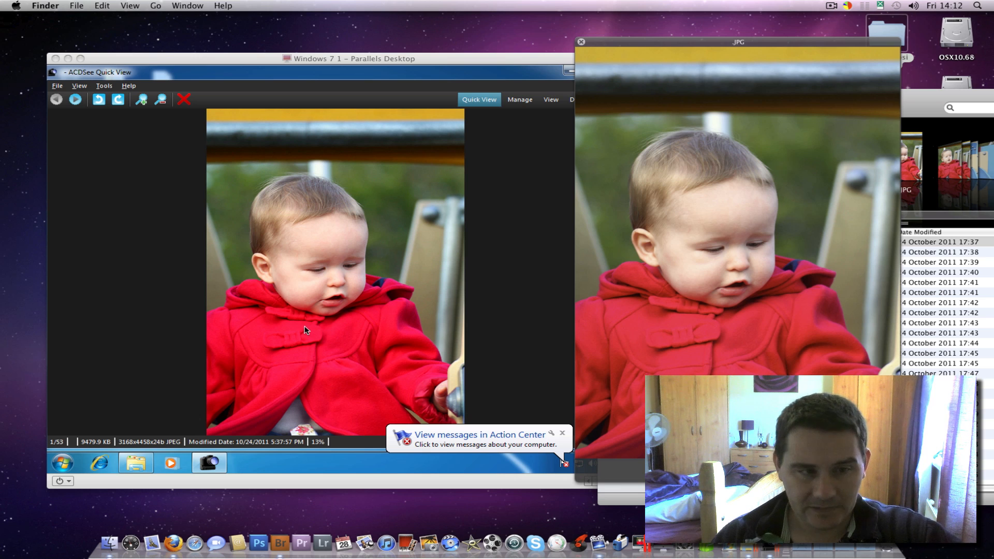
{"action": "mouse_move", "coordinate": [358, 340]}
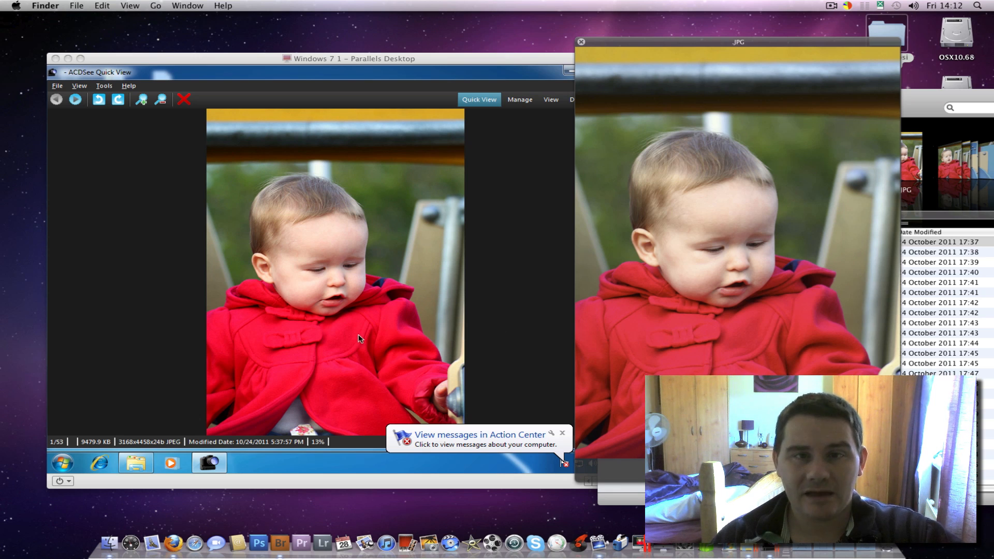
{"action": "mouse_move", "coordinate": [650, 328]}
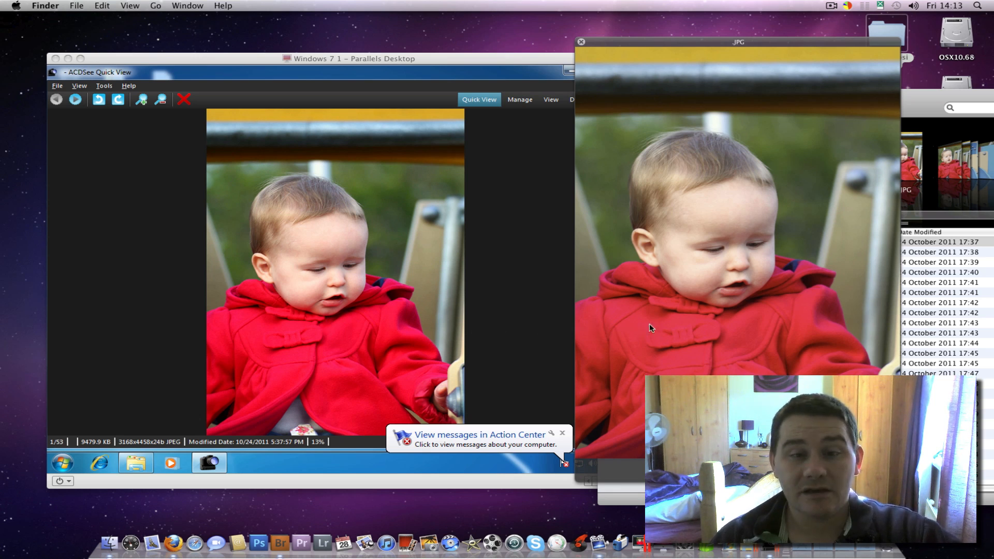
{"action": "mouse_move", "coordinate": [267, 70]}
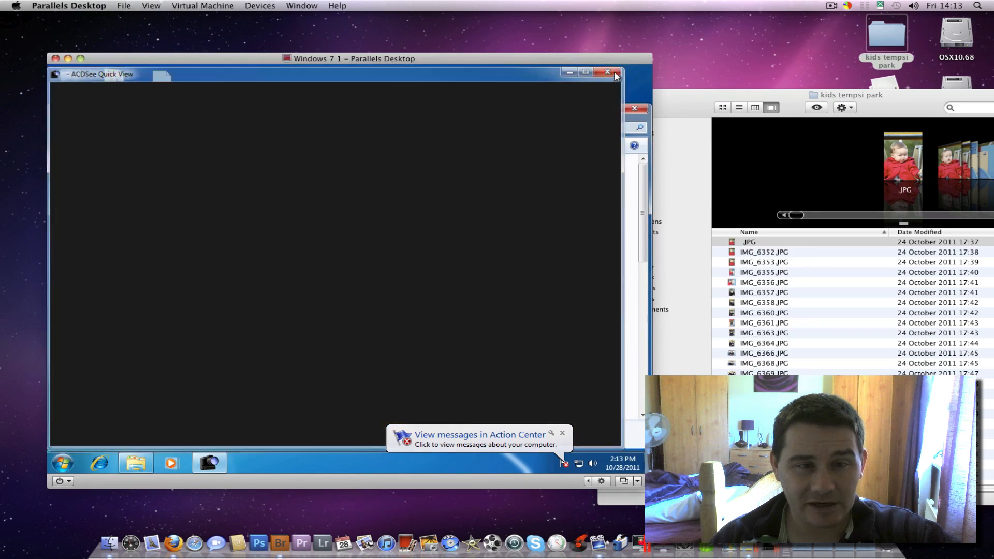
Close the ACDSee photo viewer and switch to the red-coat photo in Mac Photoshop.
{"action": "left_click", "coordinate": [607, 72]}
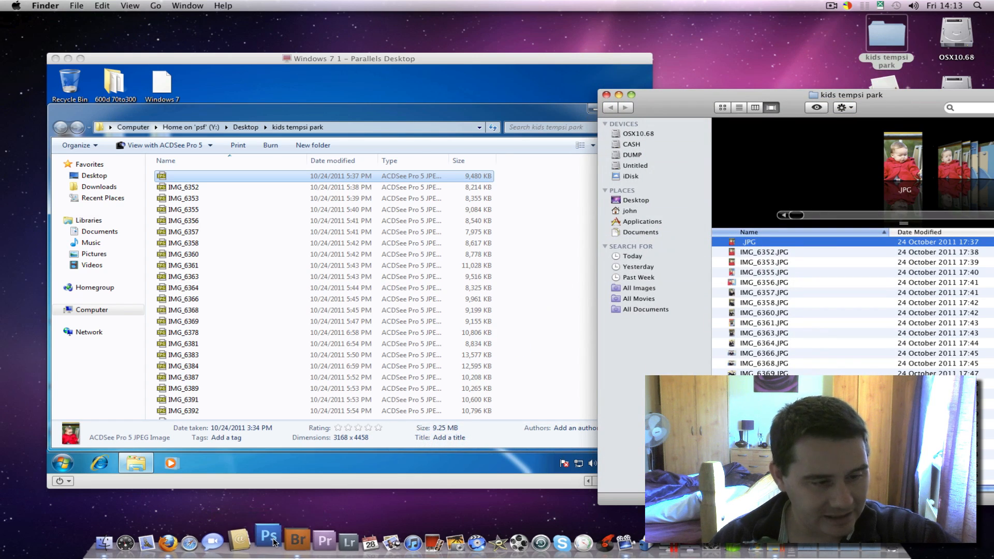
{"action": "left_click", "coordinate": [269, 539]}
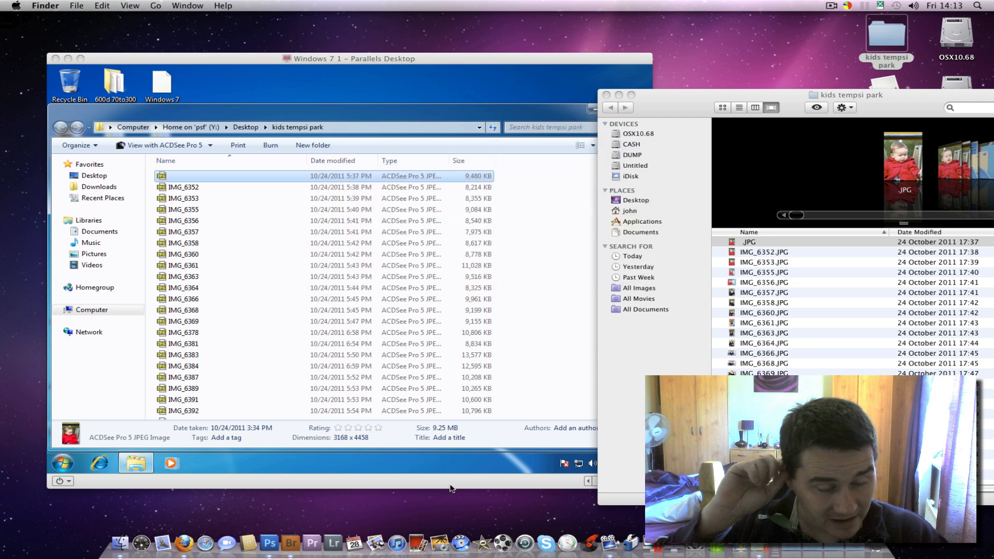
{"action": "left_click", "coordinate": [269, 543]}
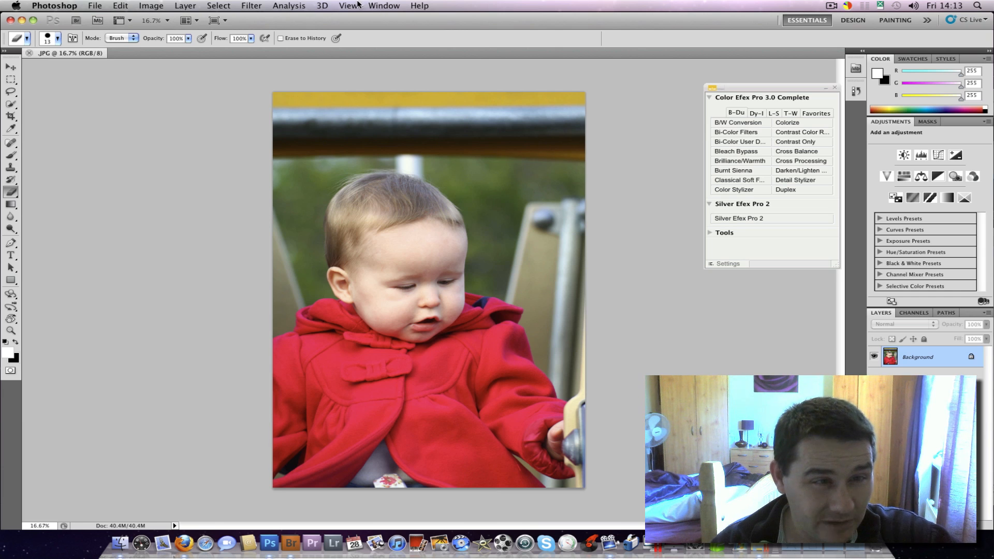
Soft-proof the baby photo with View > Proof Setup > Monitor RGB, then return to the Finder.
{"action": "left_click", "coordinate": [348, 5]}
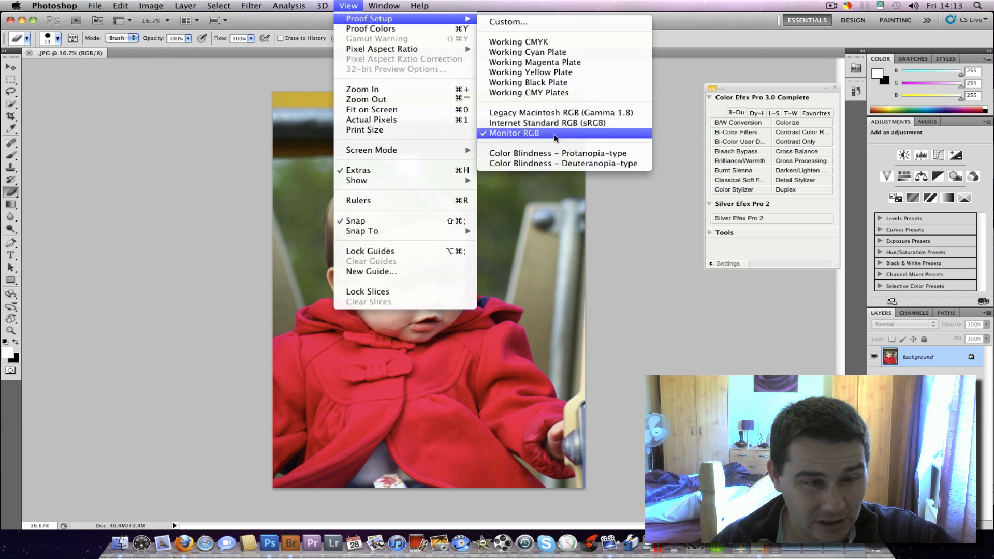
{"action": "left_click", "coordinate": [514, 132]}
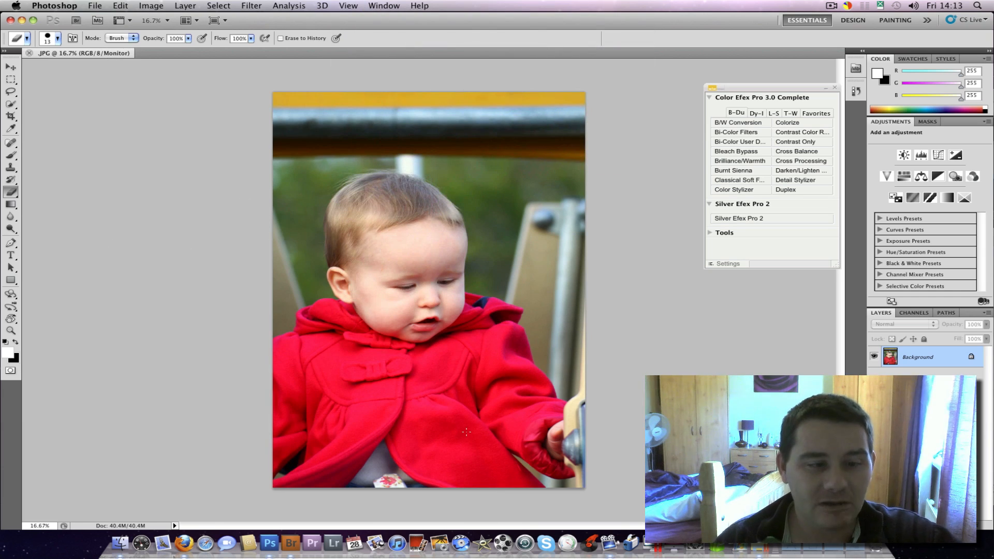
{"action": "mouse_move", "coordinate": [430, 400]}
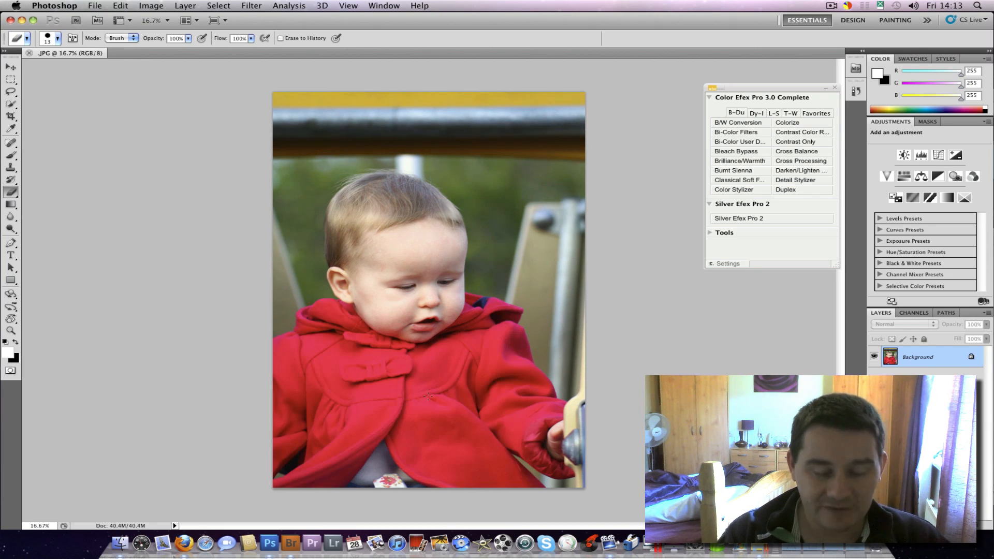
{"action": "mouse_move", "coordinate": [170, 400]}
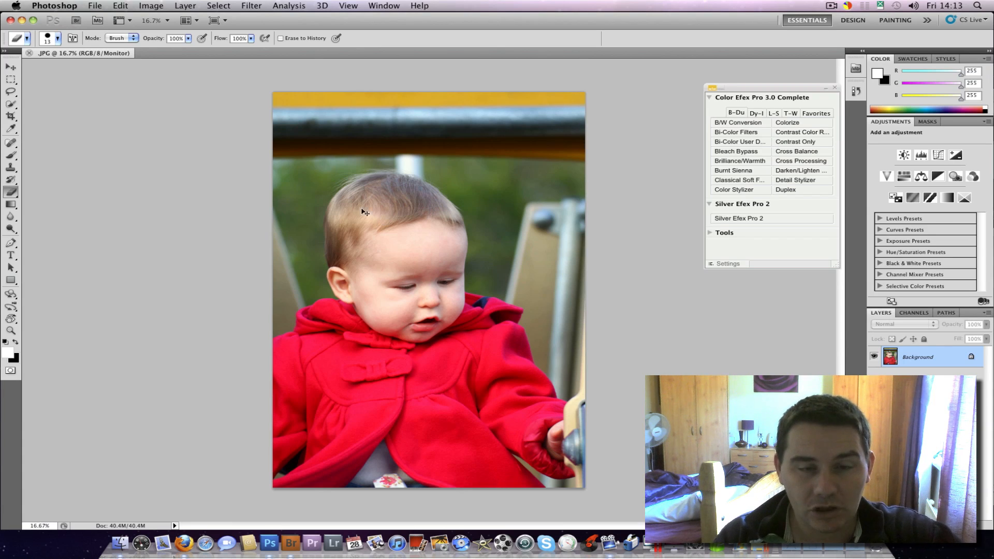
{"action": "mouse_move", "coordinate": [151, 400]}
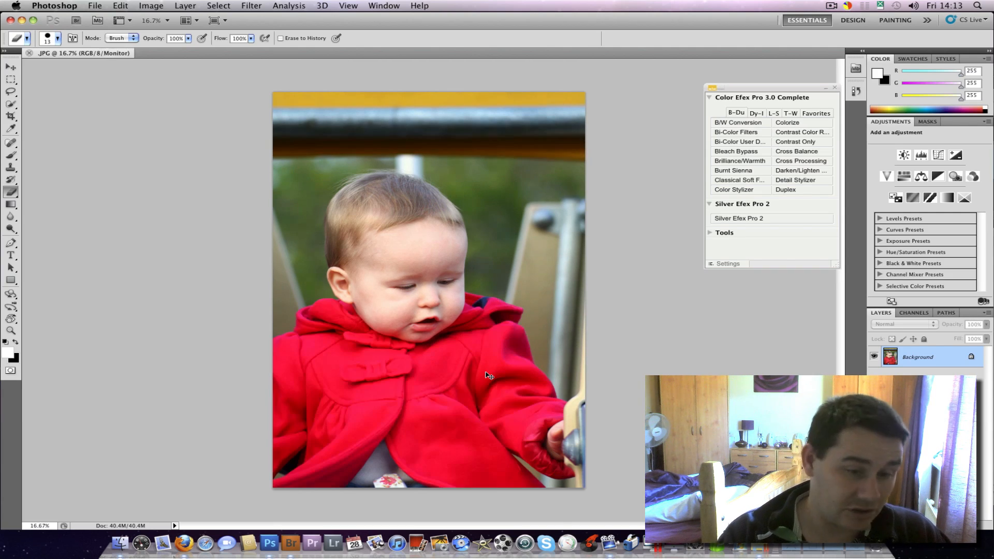
{"action": "mouse_move", "coordinate": [415, 415]}
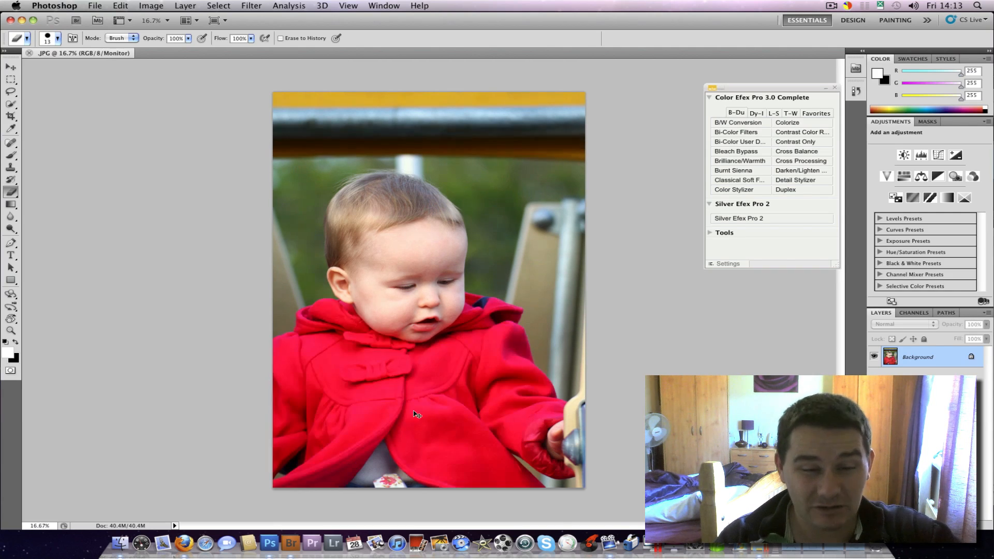
{"action": "mouse_move", "coordinate": [308, 336]}
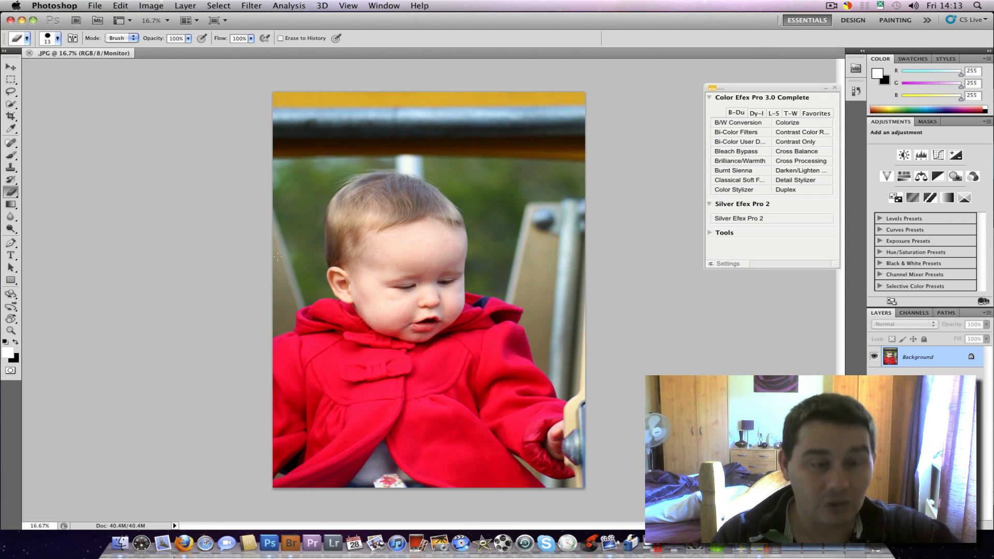
{"action": "left_click", "coordinate": [54, 5]}
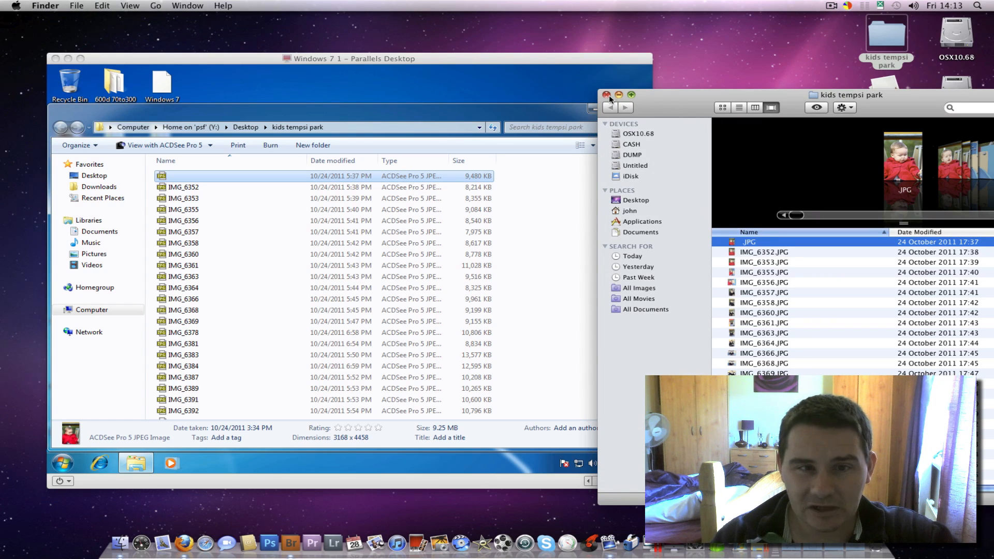
Close the Mac 'kids tempsi park' folder and switch the VM into Coherence from the View menu.
{"action": "left_click", "coordinate": [606, 94]}
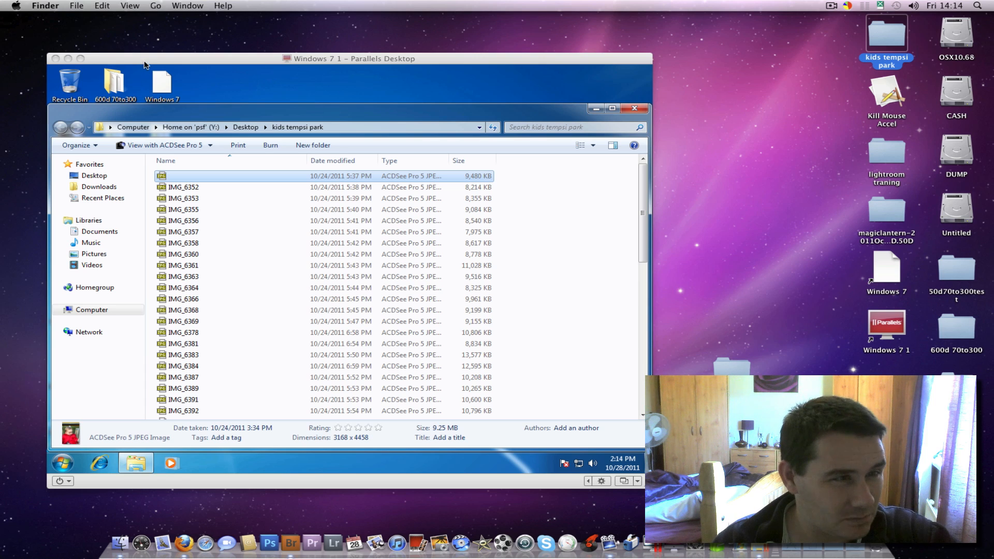
{"action": "left_click", "coordinate": [203, 6]}
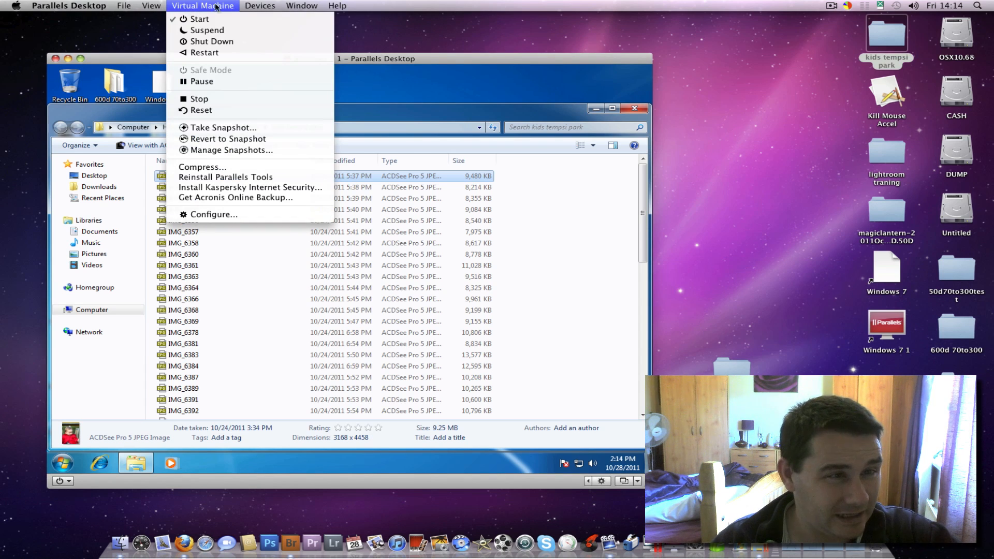
{"action": "left_click", "coordinate": [151, 5]}
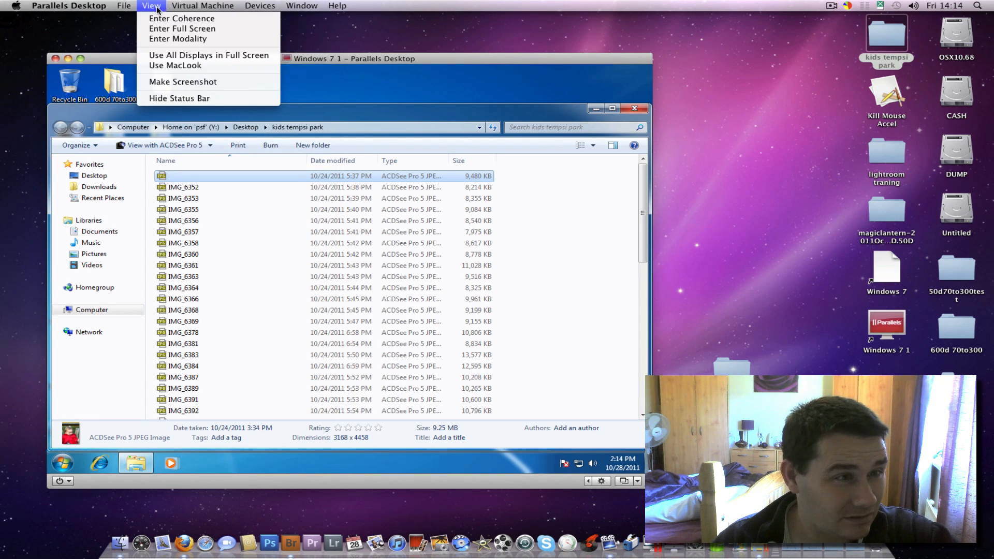
{"action": "mouse_move", "coordinate": [182, 28]}
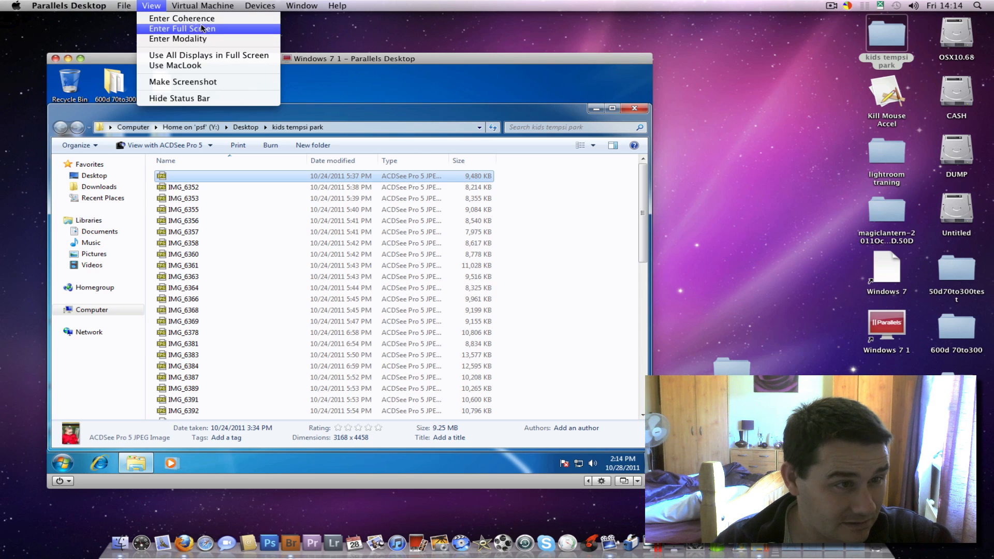
{"action": "left_click", "coordinate": [181, 18]}
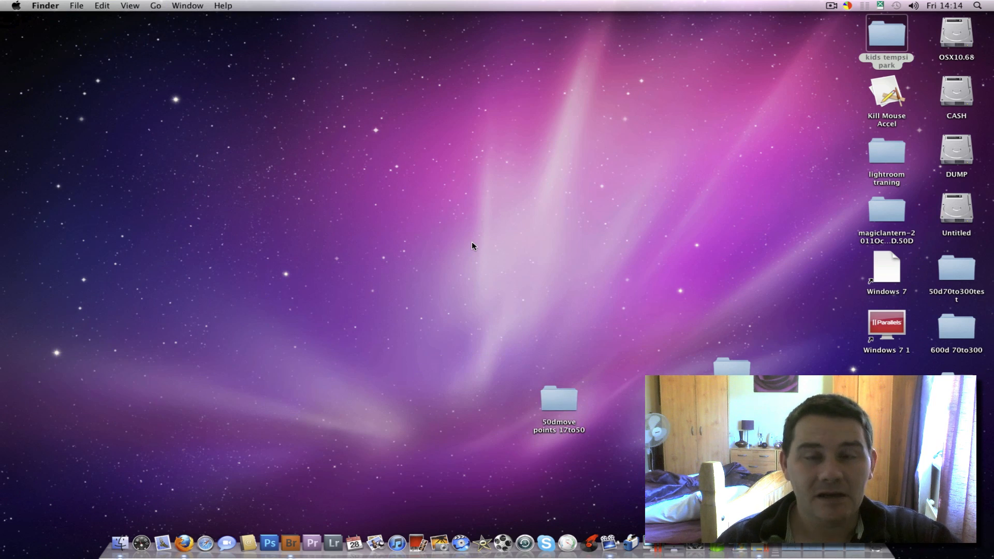
Open the Windows Start menu from the Parallels icon, then briefly launch and close ProShow Producer.
{"action": "double_click", "coordinate": [887, 33]}
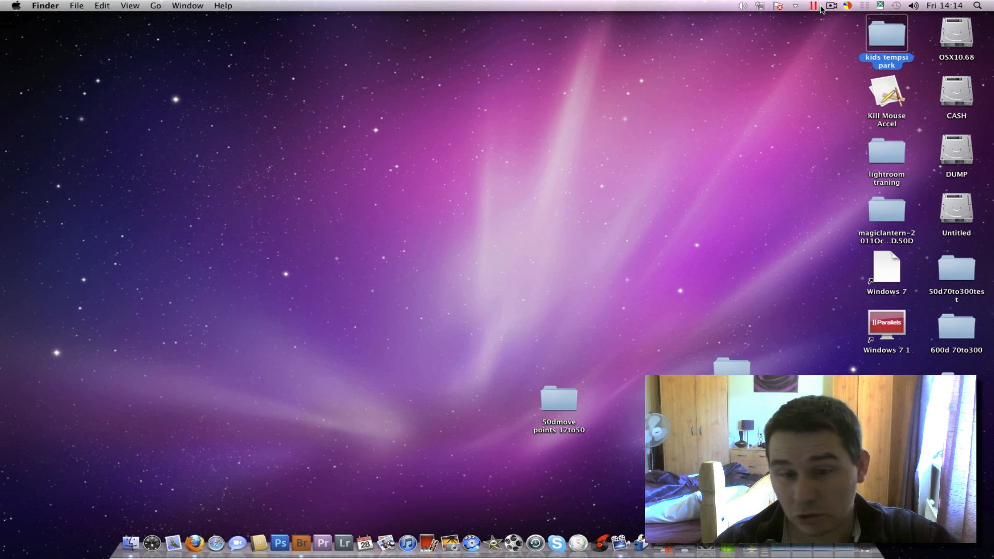
{"action": "mouse_move", "coordinate": [504, 3]}
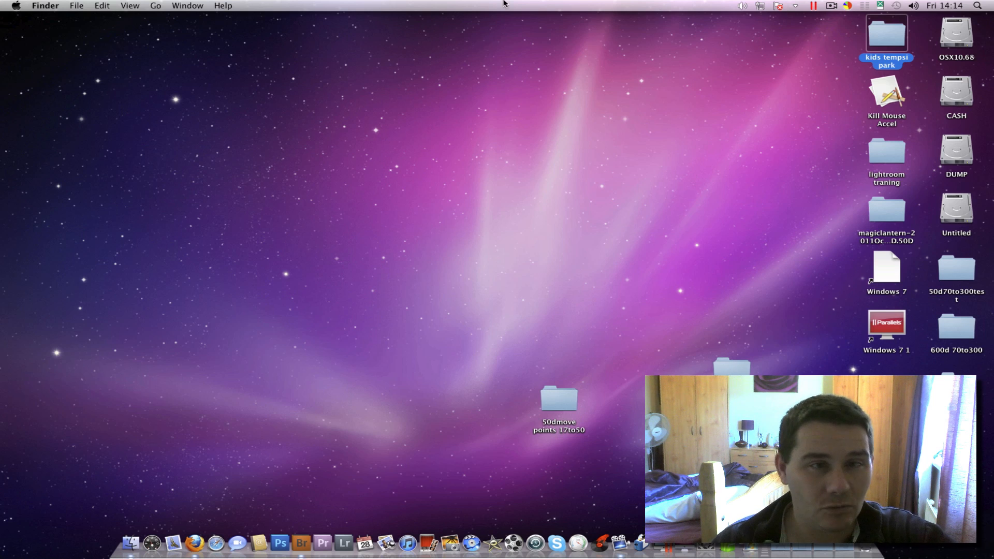
{"action": "left_click", "coordinate": [814, 5]}
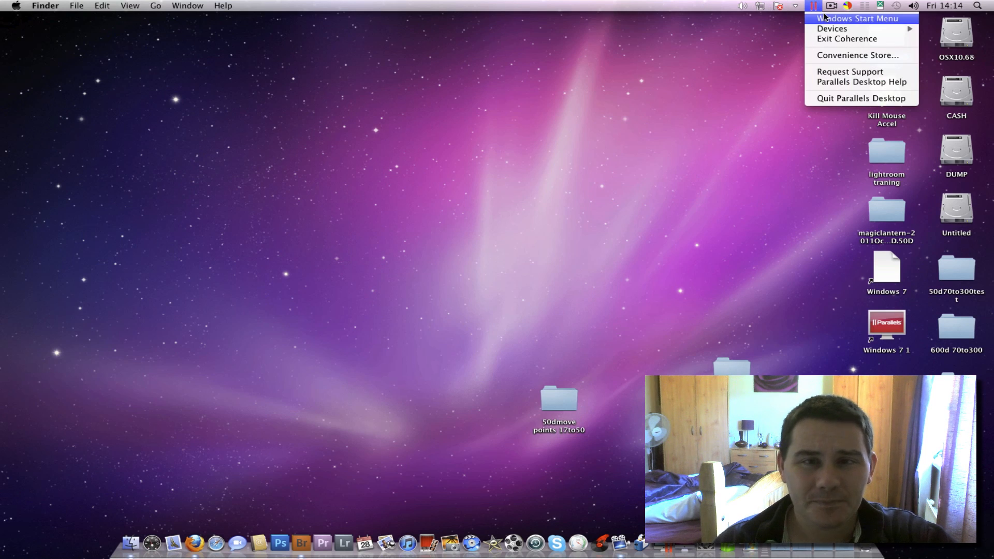
{"action": "left_click", "coordinate": [857, 18]}
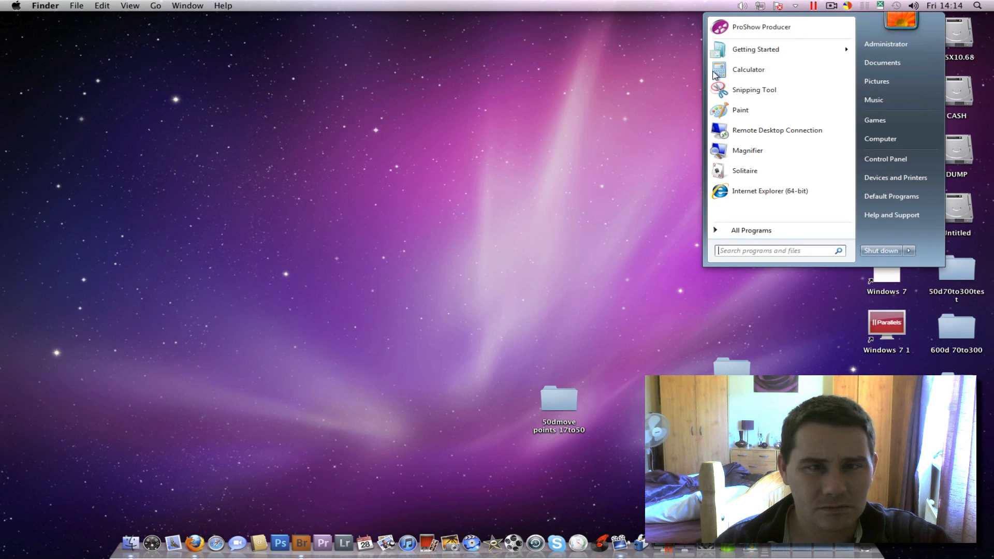
{"action": "mouse_move", "coordinate": [775, 33]}
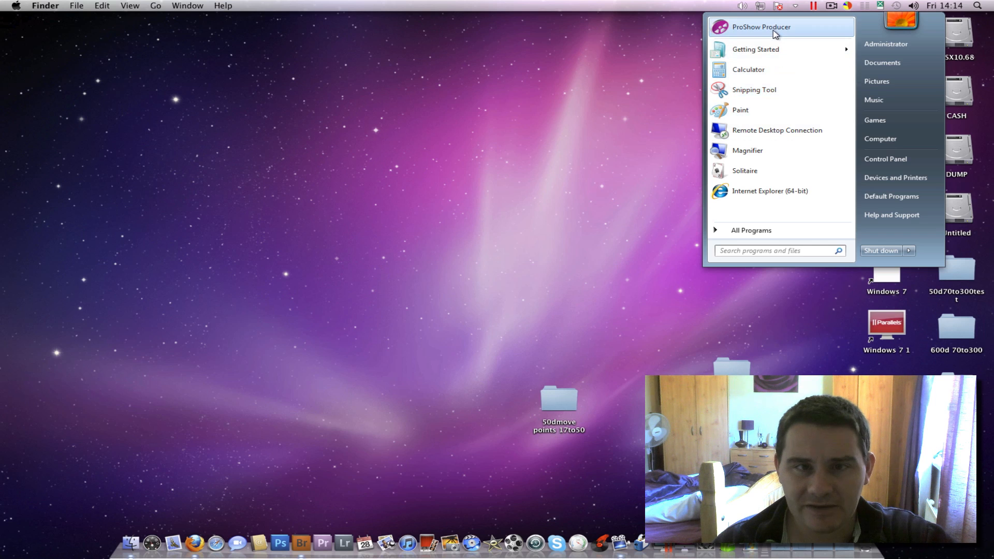
{"action": "left_click", "coordinate": [500, 307]}
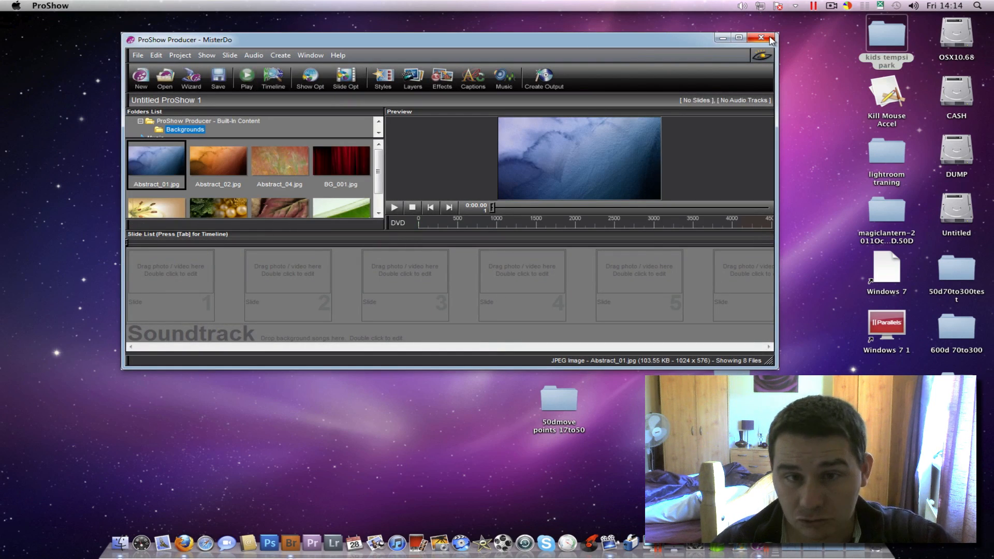
{"action": "left_click", "coordinate": [763, 38]}
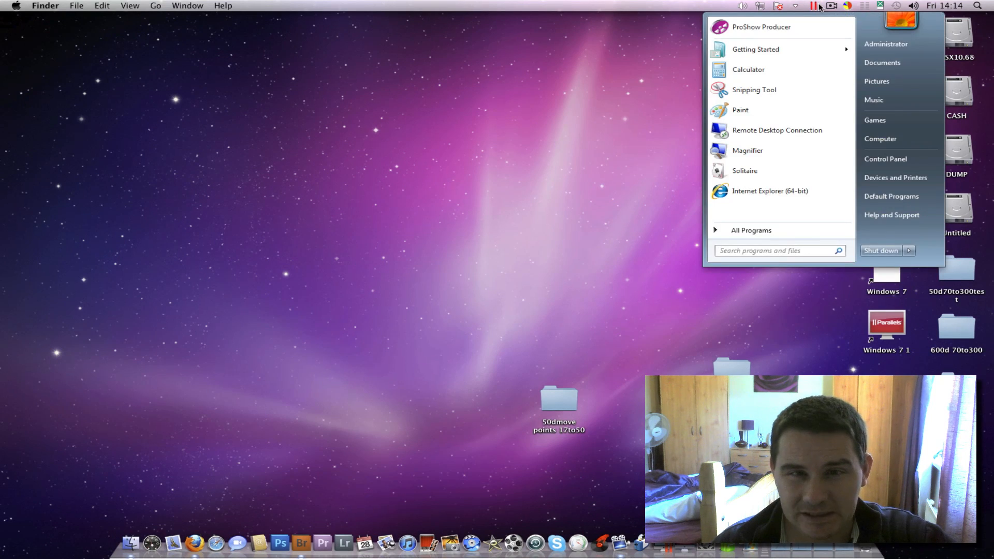
Open the Parallels menu-bar control menu for the Windows 7 1 virtual machine.
{"action": "left_click", "coordinate": [813, 5]}
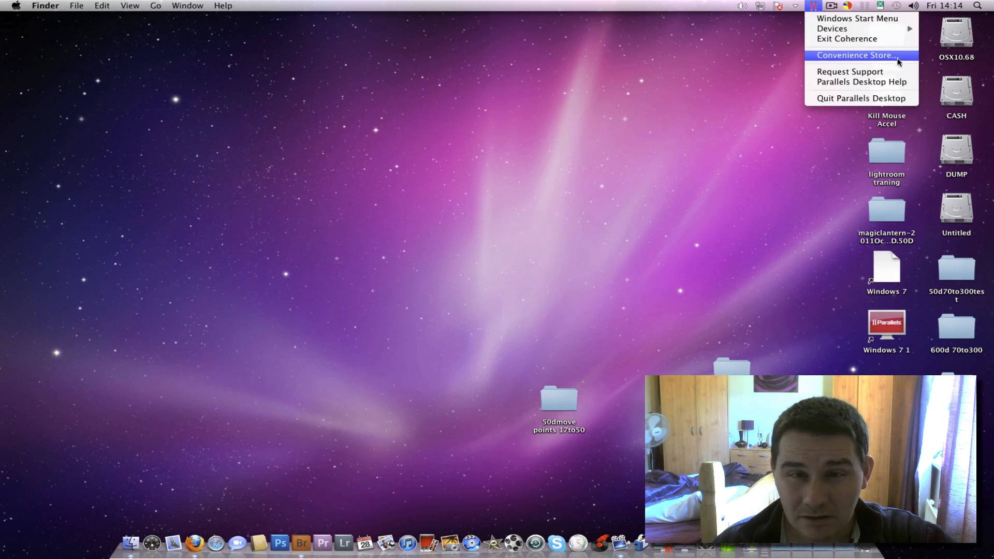
{"action": "mouse_move", "coordinate": [855, 39]}
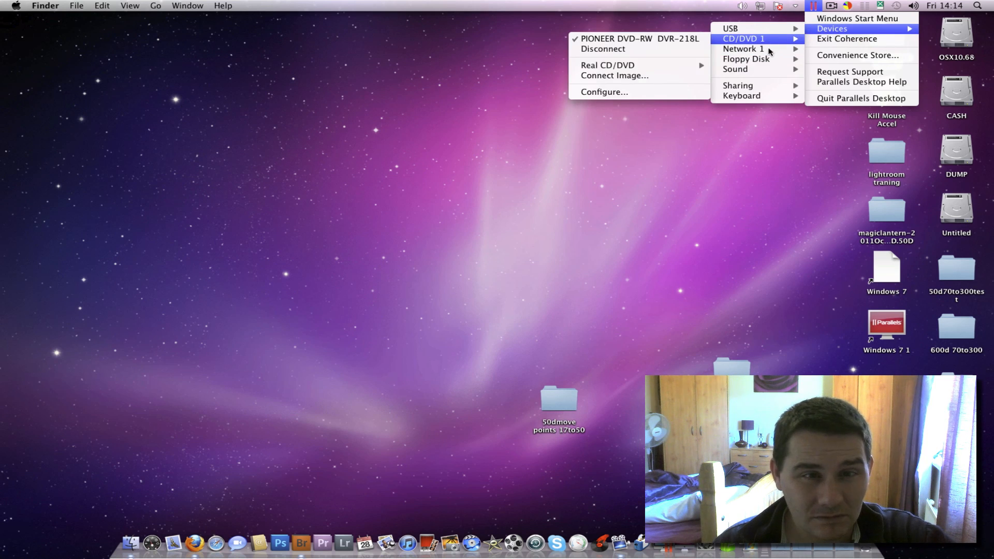
{"action": "mouse_move", "coordinate": [738, 85]}
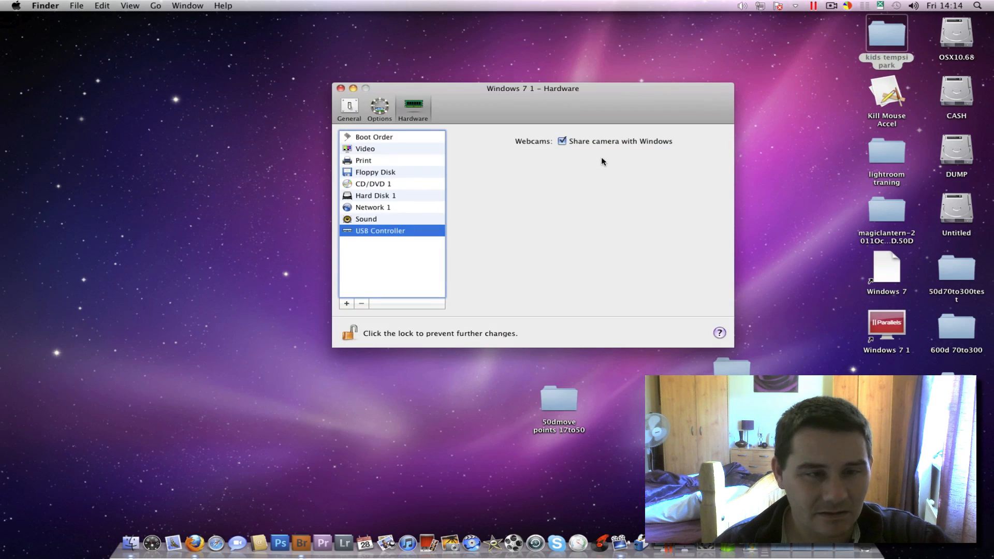
Review the Sound, CD/DVD 1, Video and Boot Order pages, then Options and the 1024 MB General page.
{"action": "left_click", "coordinate": [366, 219]}
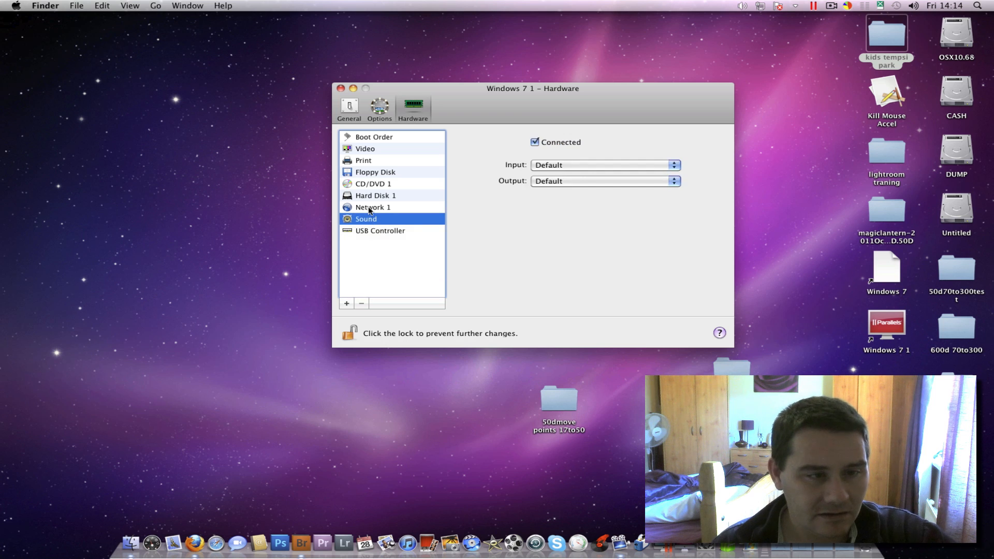
{"action": "left_click", "coordinate": [373, 184]}
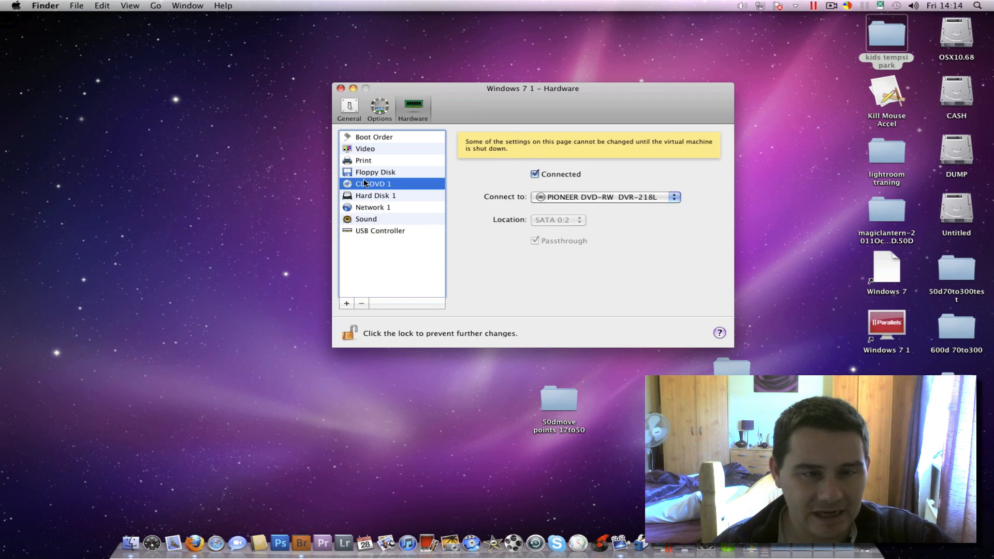
{"action": "left_click", "coordinate": [364, 149]}
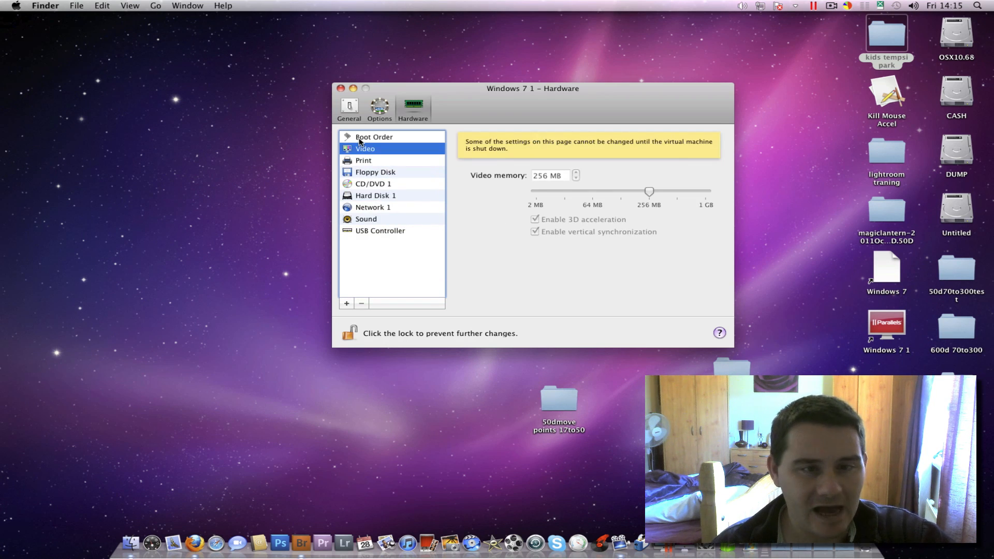
{"action": "left_click", "coordinate": [373, 137]}
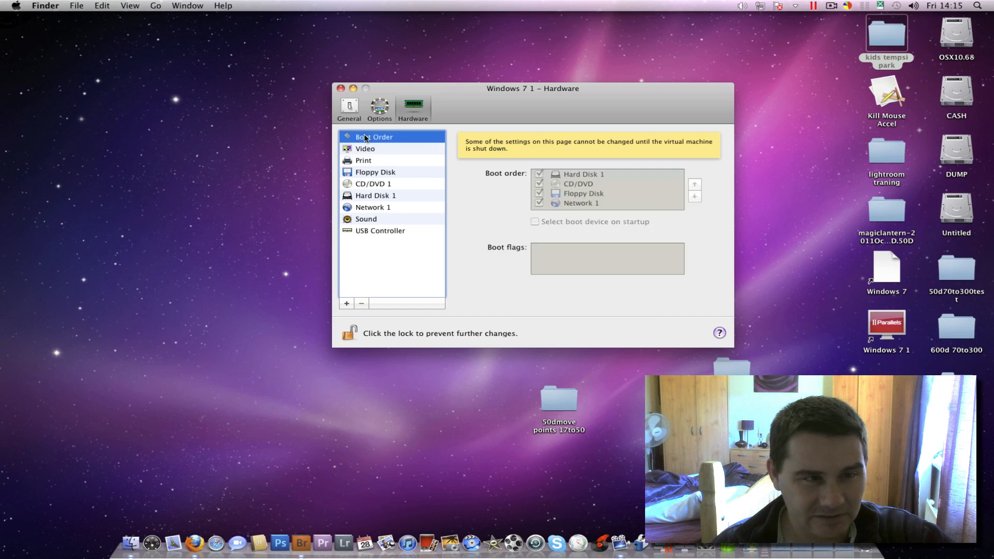
{"action": "left_click", "coordinate": [379, 108]}
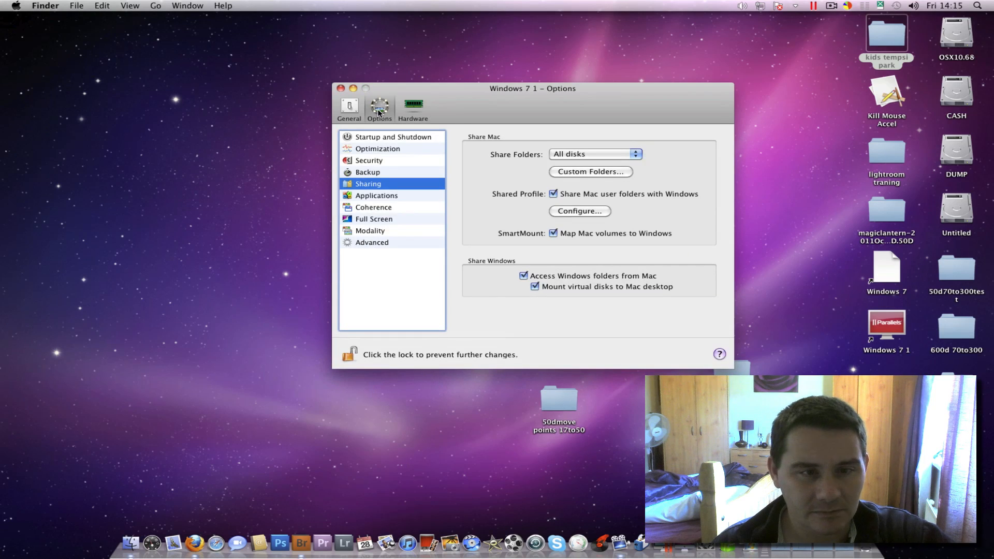
{"action": "left_click", "coordinate": [348, 108]}
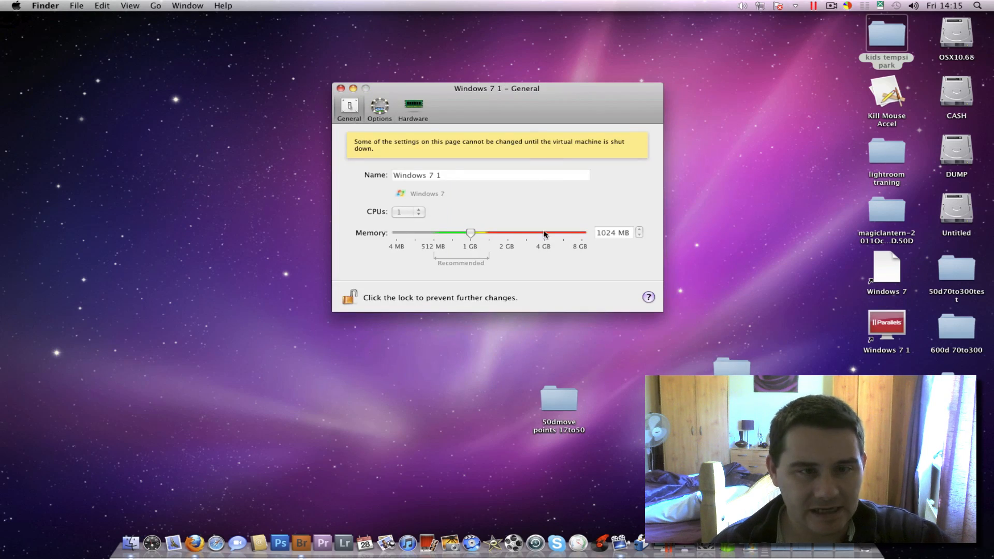
{"action": "mouse_move", "coordinate": [406, 212]}
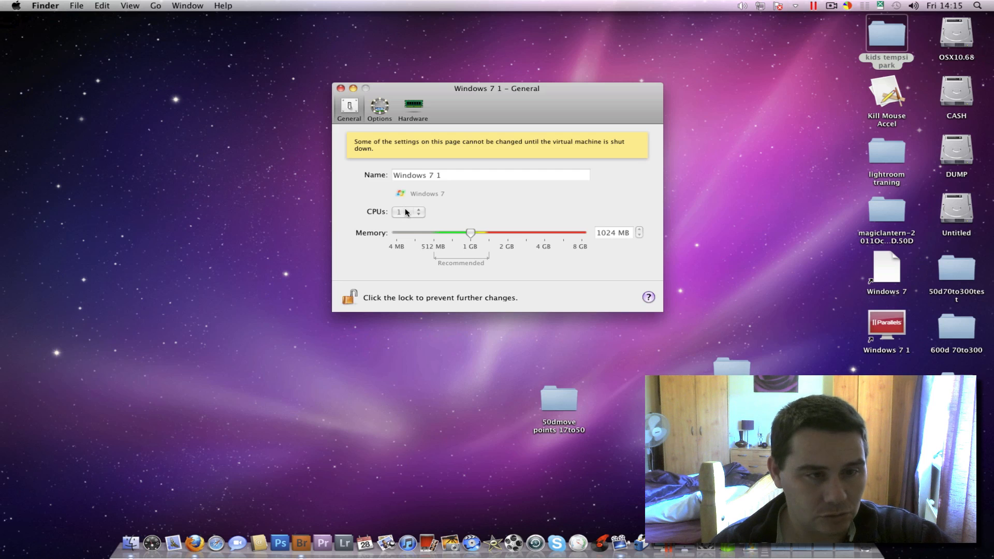
{"action": "mouse_move", "coordinate": [400, 234]}
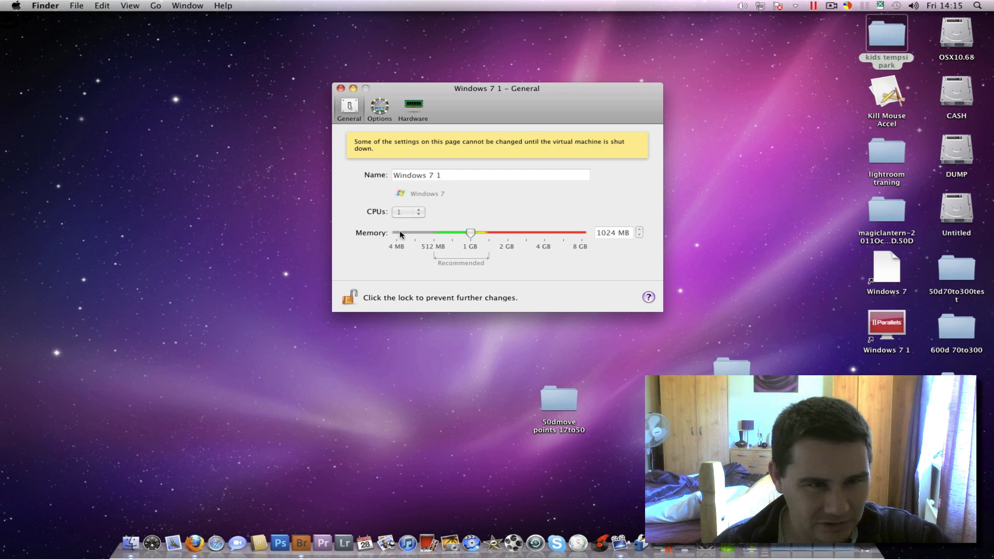
{"action": "mouse_move", "coordinate": [450, 158]}
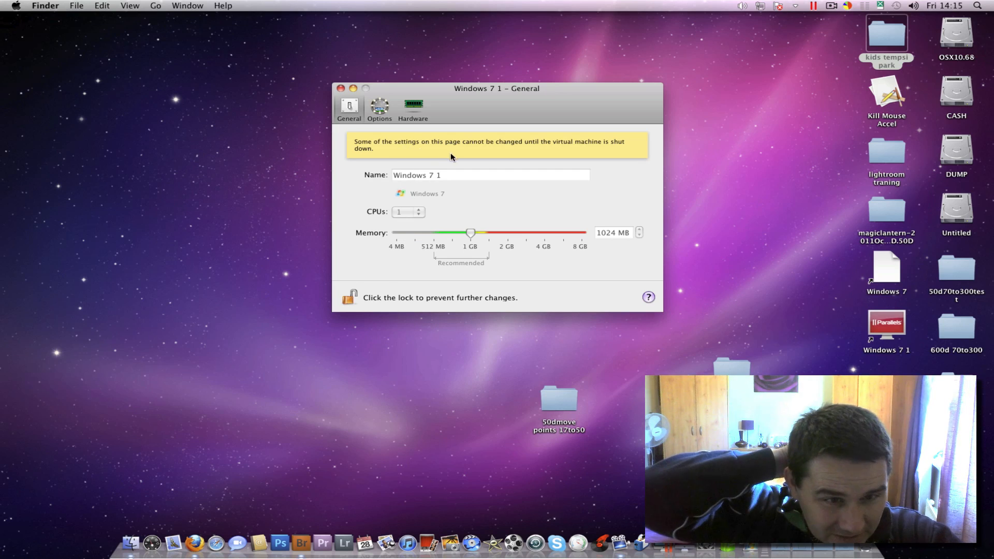
{"action": "mouse_move", "coordinate": [586, 157]}
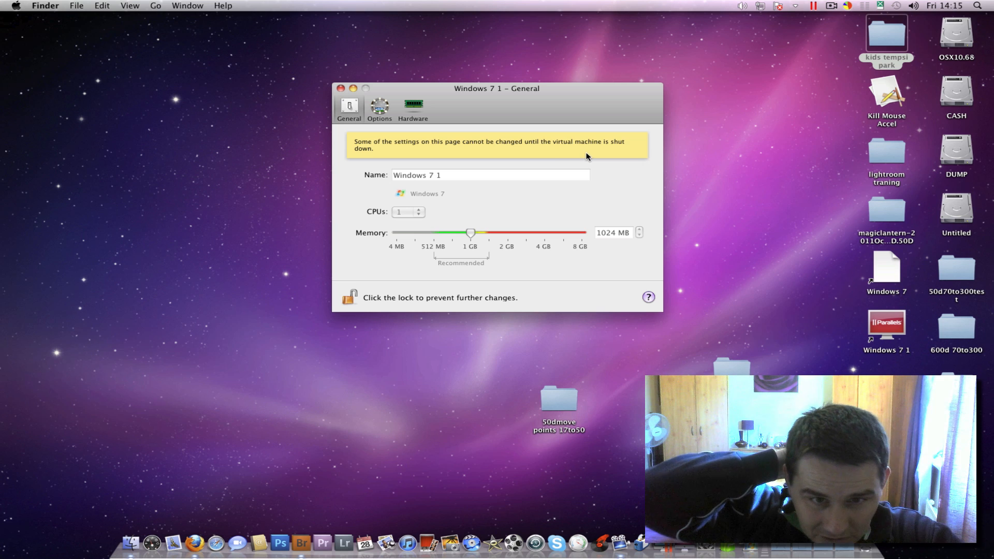
{"action": "mouse_move", "coordinate": [496, 240]}
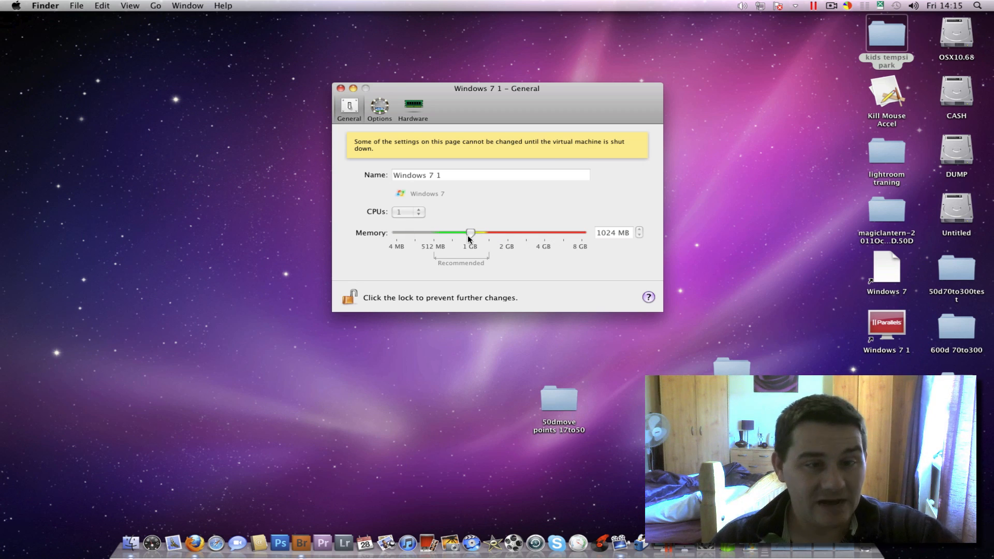
Close the Windows 7 1 configuration window and quit Bridge from the Dock.
{"action": "left_click", "coordinate": [341, 88]}
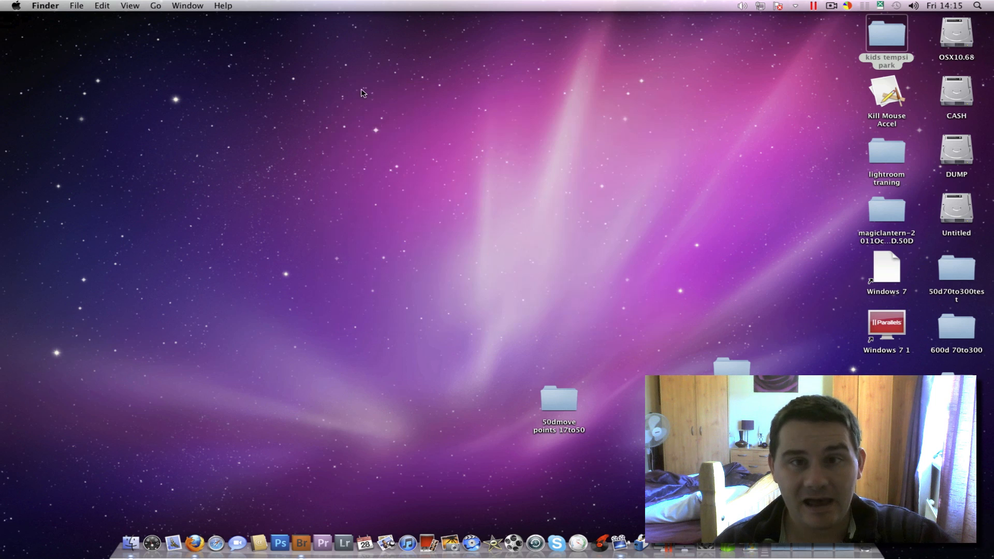
{"action": "mouse_move", "coordinate": [623, 210]}
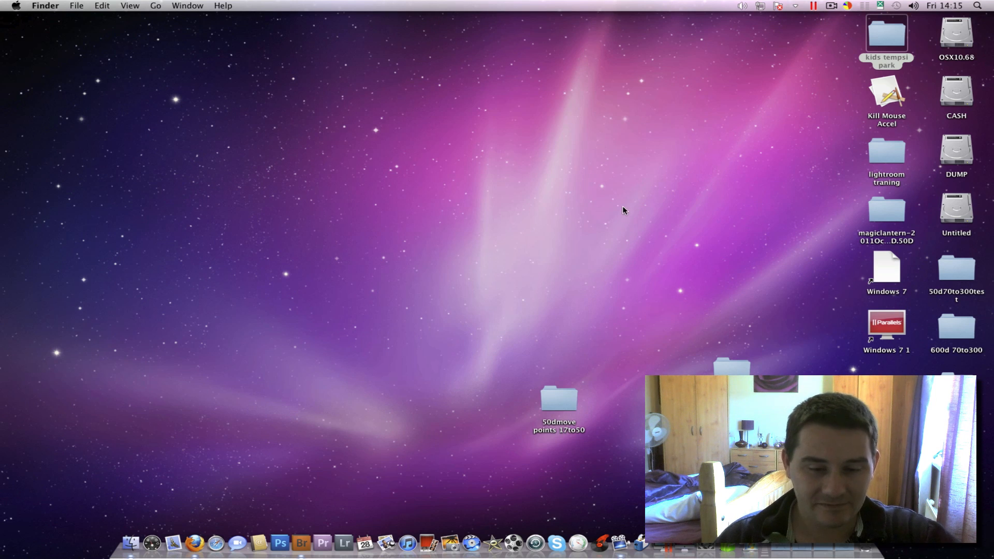
{"action": "mouse_move", "coordinate": [432, 428]}
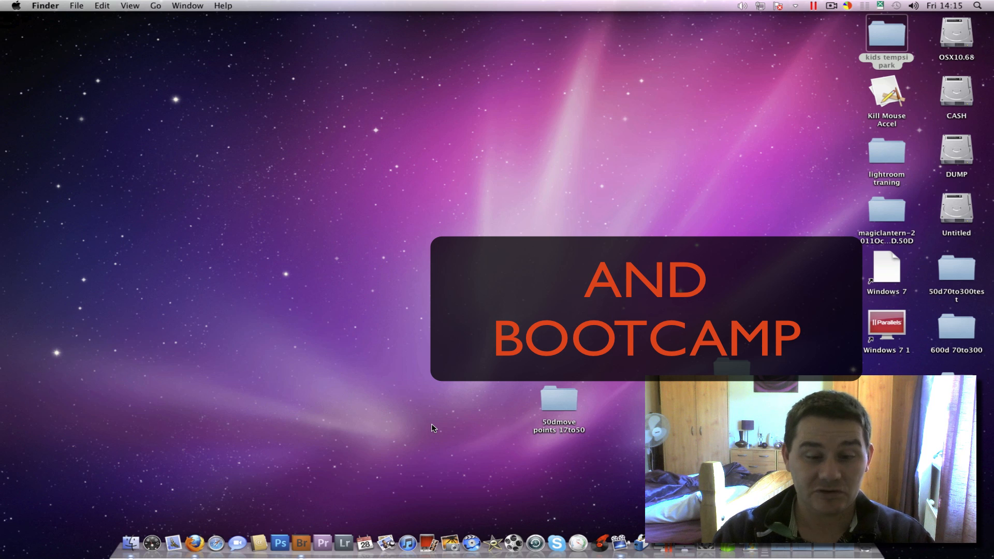
{"action": "mouse_move", "coordinate": [238, 539]}
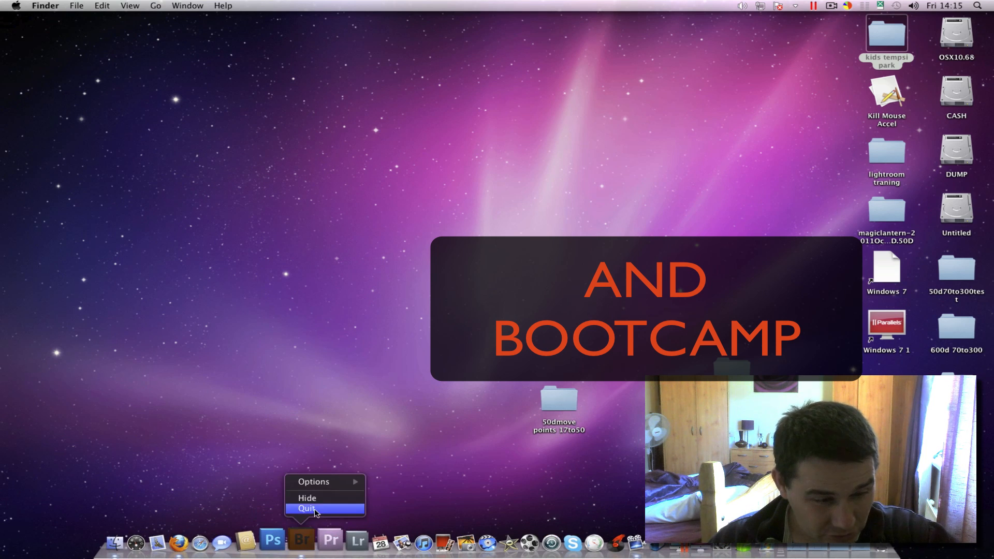
{"action": "left_click", "coordinate": [816, 5]}
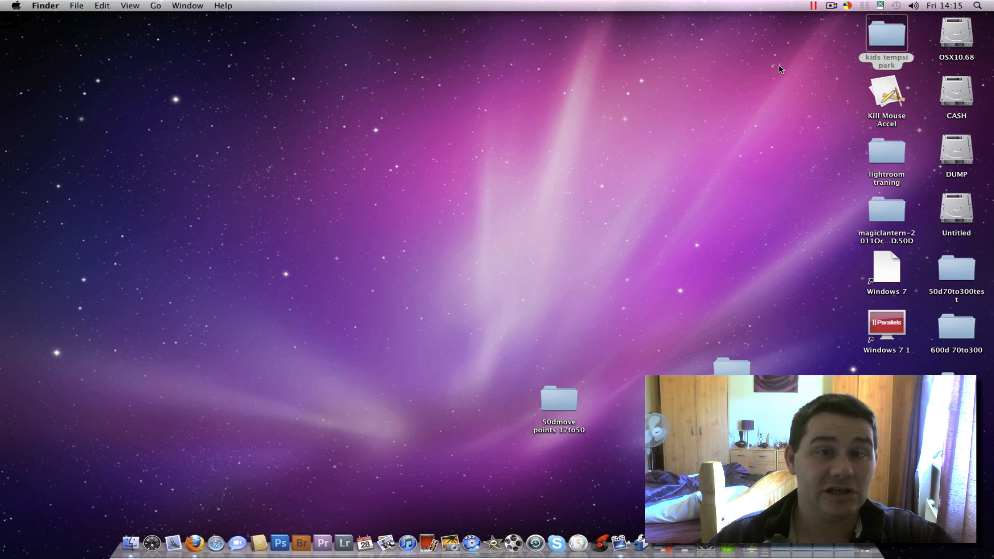
{"action": "mouse_move", "coordinate": [609, 141]}
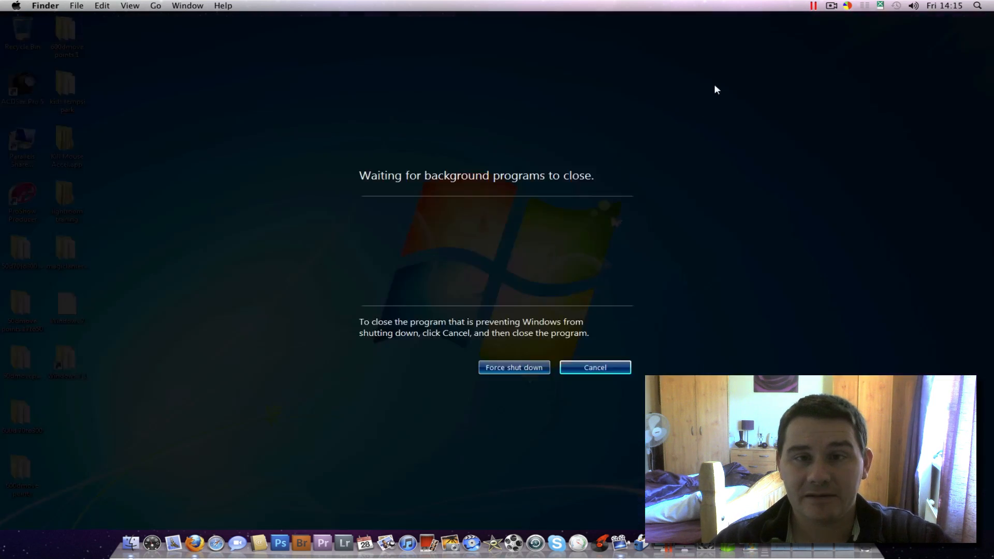
Force Windows 7 to finish shutting down, then launch iFreeMem from the desktop.
{"action": "left_click", "coordinate": [514, 368]}
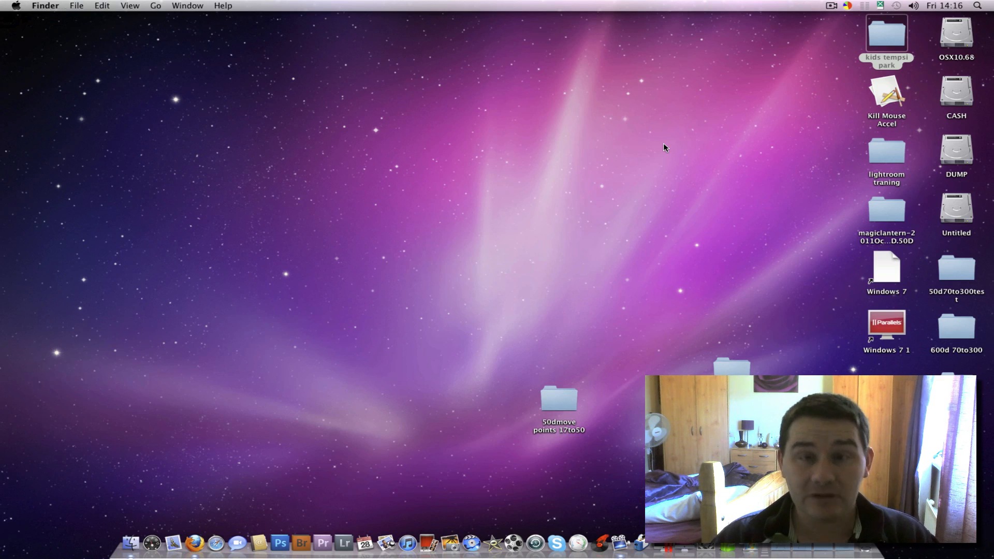
{"action": "double_click", "coordinate": [887, 323]}
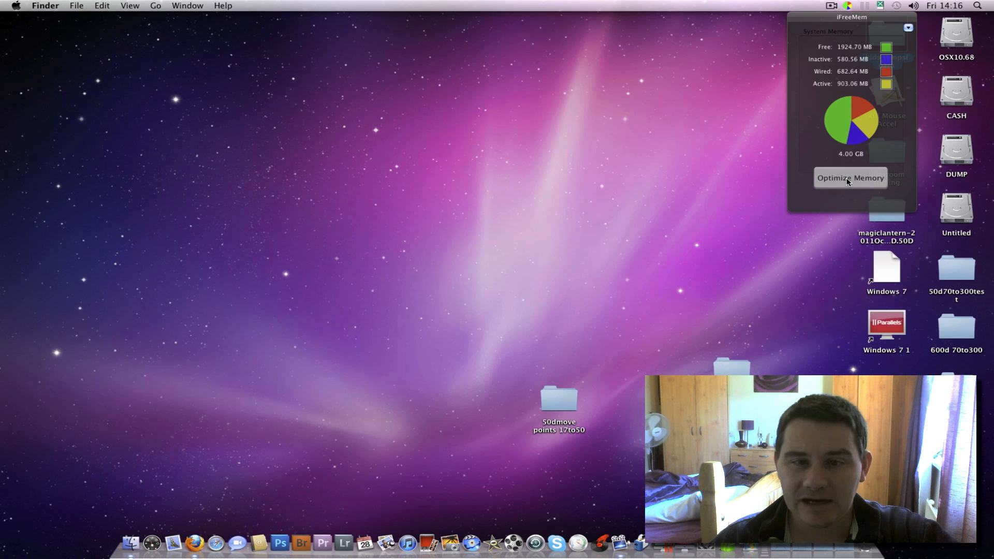
Run Optimize Memory in iFreeMem and confirm free memory reached 2557.27 MB.
{"action": "left_click", "coordinate": [851, 178]}
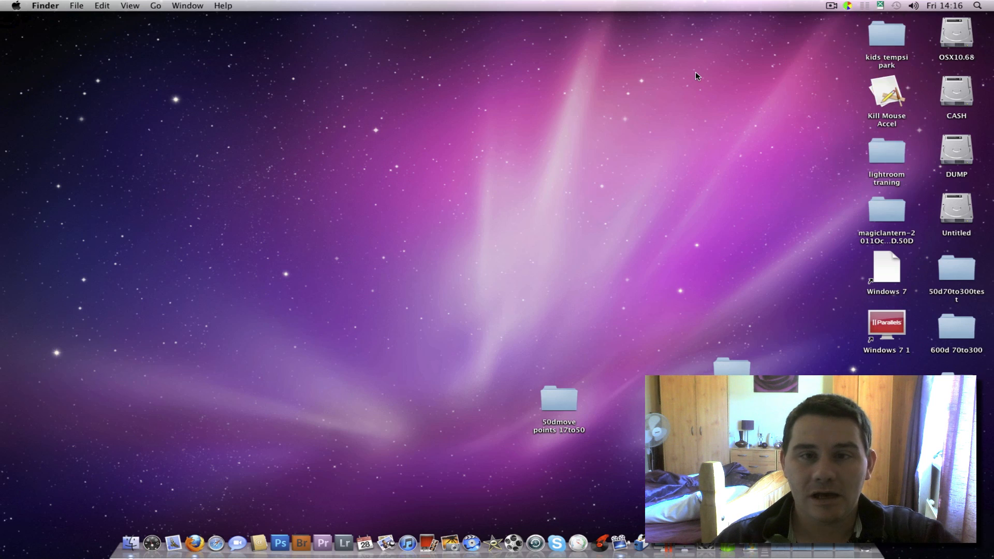
{"action": "mouse_move", "coordinate": [760, 58]}
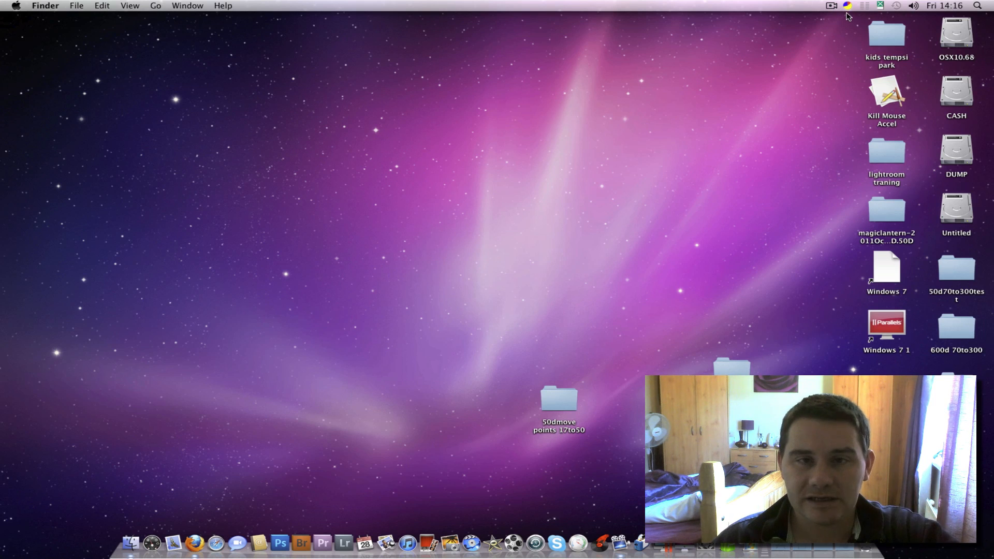
{"action": "left_click", "coordinate": [846, 6]}
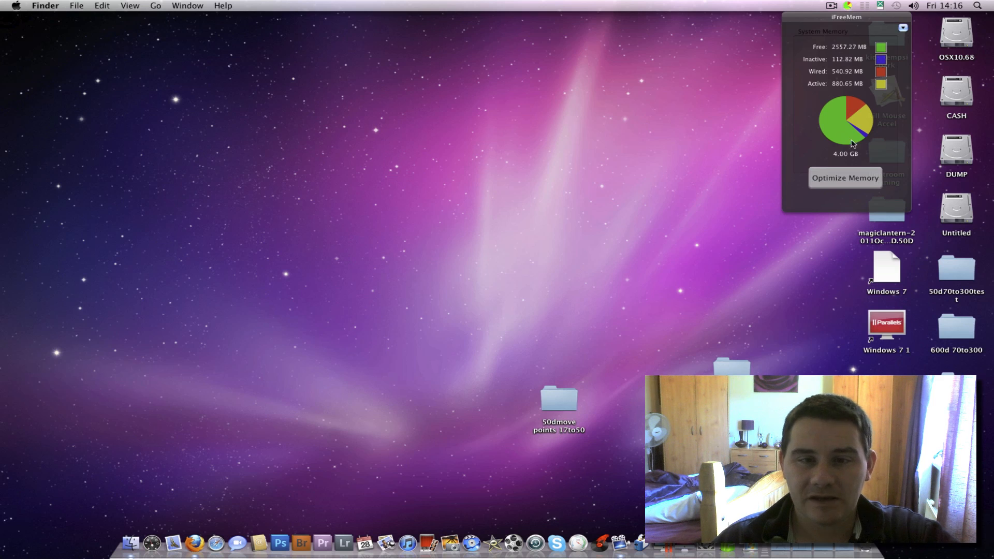